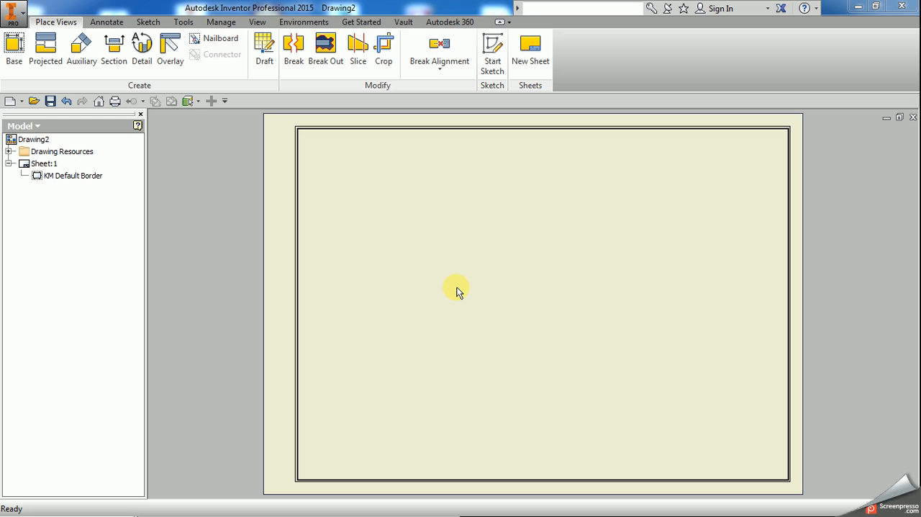
pyautogui.moveTo(466, 293)
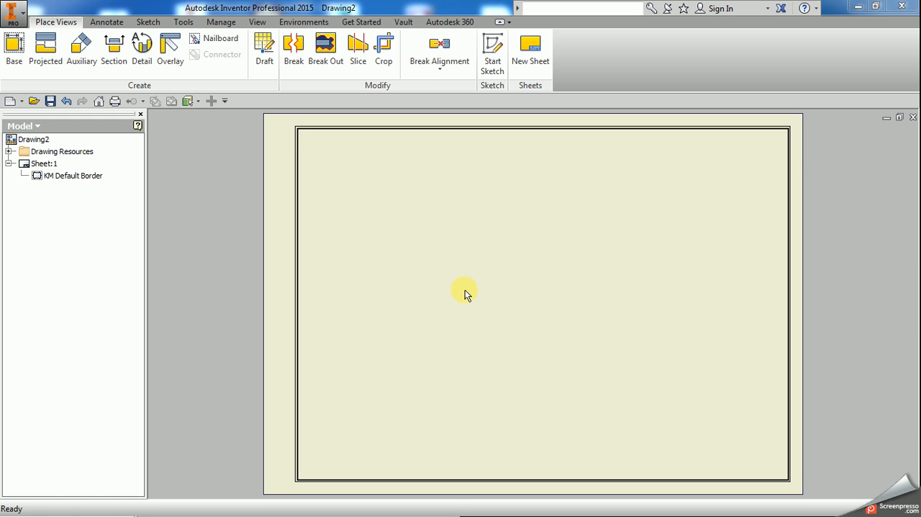
pyautogui.moveTo(463, 294)
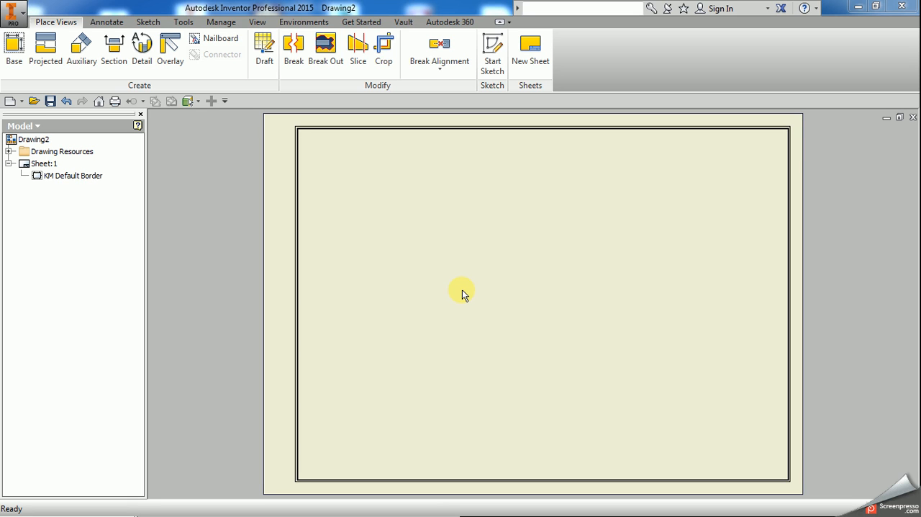
pyautogui.moveTo(453, 320)
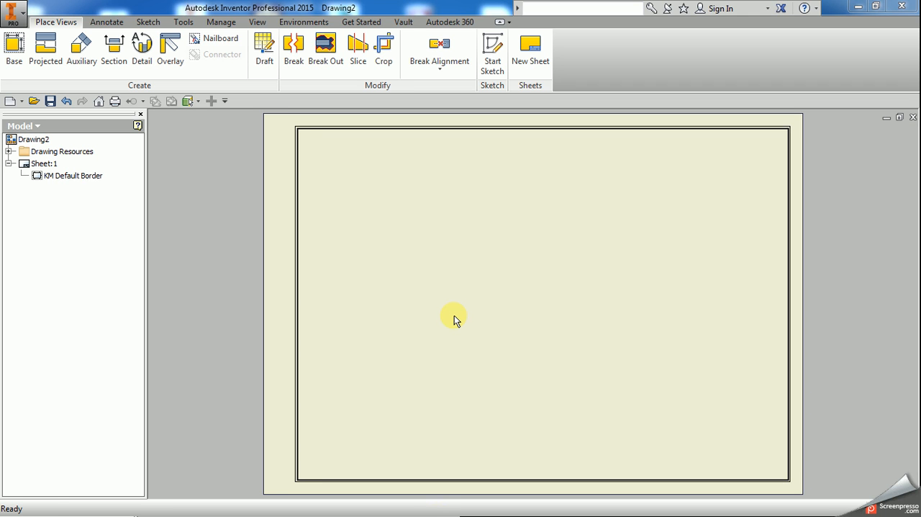
pyautogui.moveTo(360, 437)
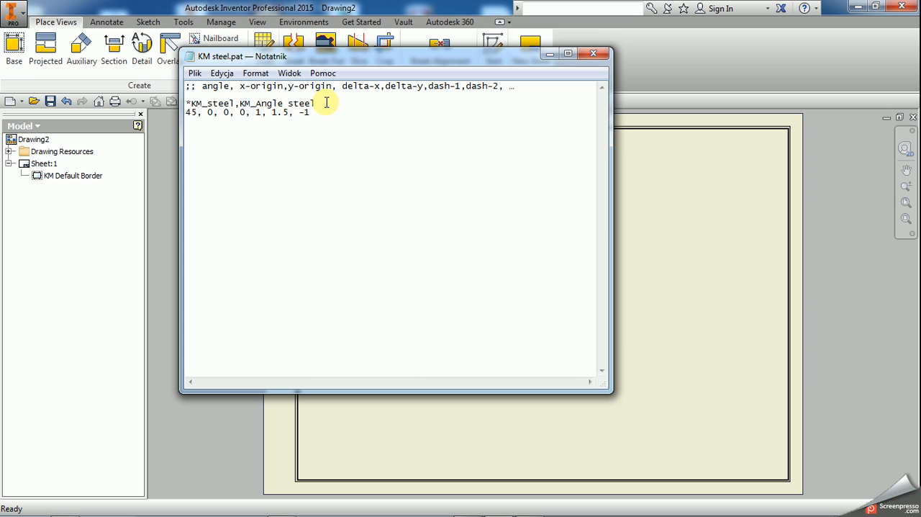
pyautogui.moveTo(319, 113)
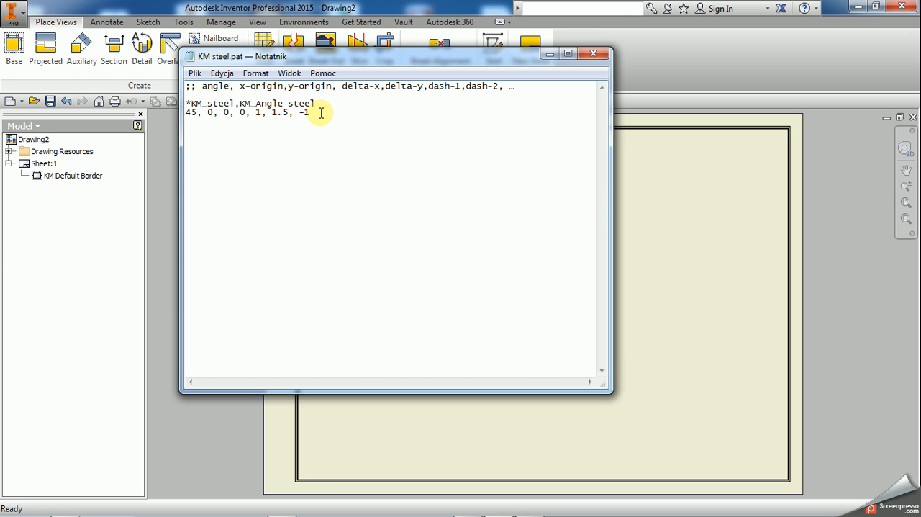
# Make the KM_steel line end with -1 (45, 0, 0, 0, 1, 1.5, -1) and add a trailing line break
pyautogui.press('enter')
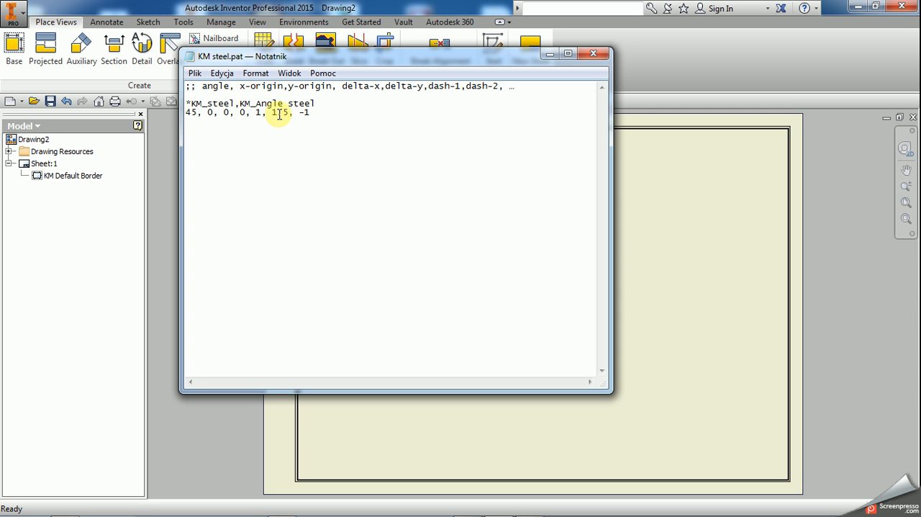
pyautogui.doubleClick(279, 112)
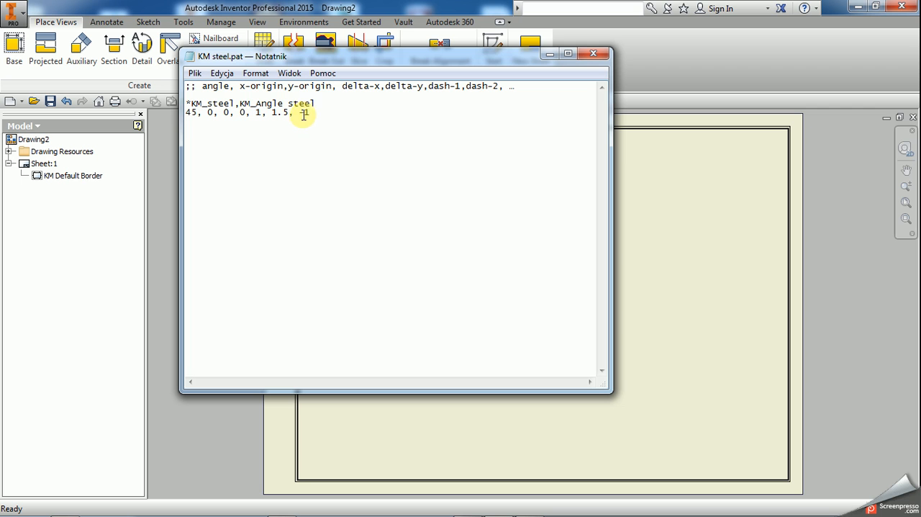
pyautogui.write('-1')
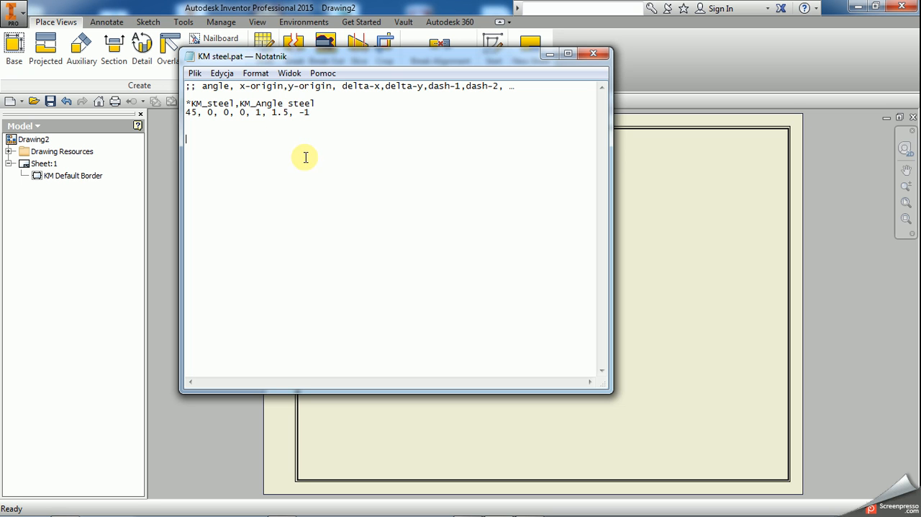
pyautogui.moveTo(254, 112); pyautogui.dragTo(310, 113)
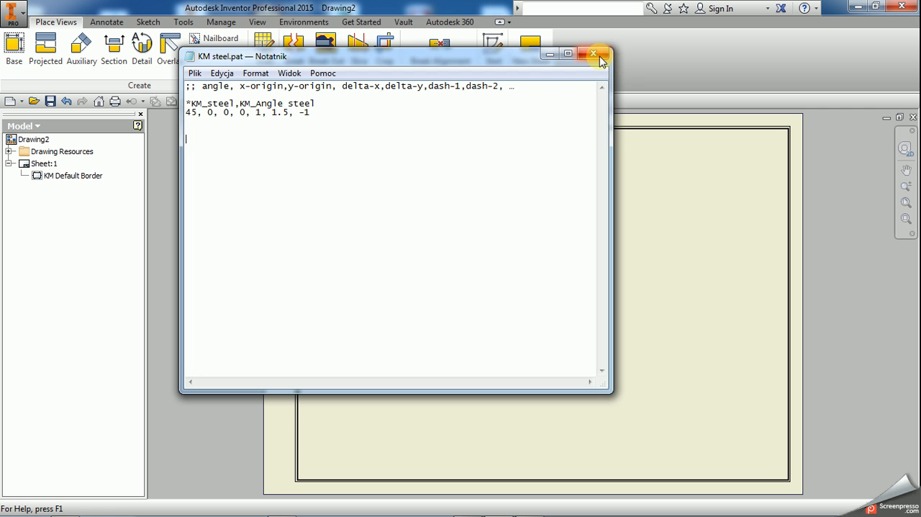
# Close Notepad and place a base view of rura cylindrowa 150Hx180 at 1:5 on the sheet
pyautogui.click(592, 54)
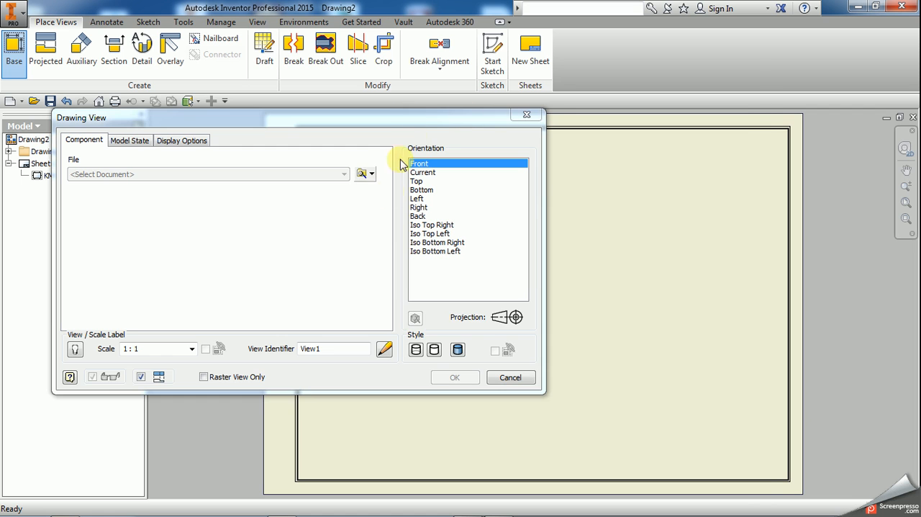
pyautogui.click(360, 174)
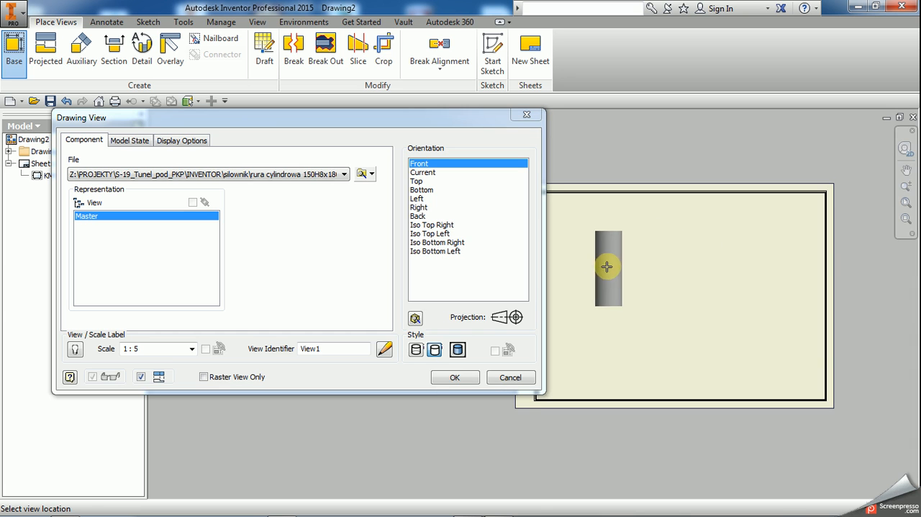
pyautogui.click(455, 377)
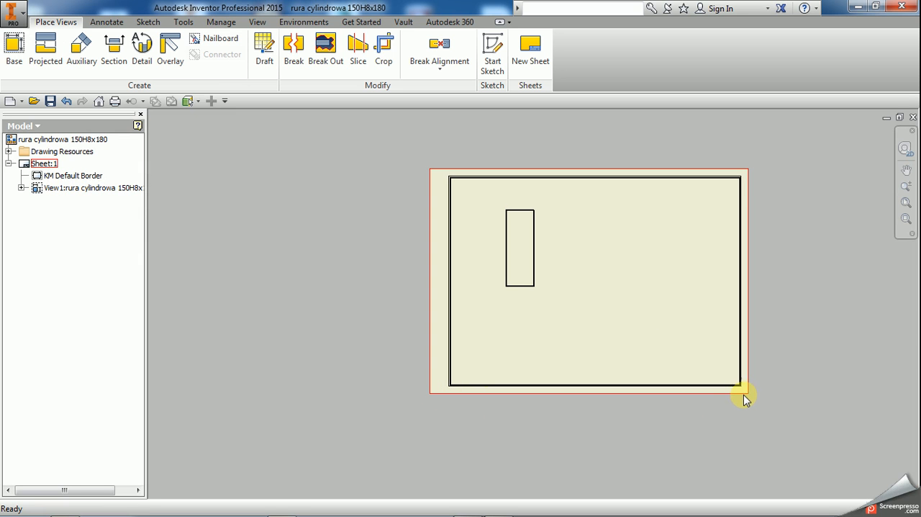
pyautogui.moveTo(751, 397)
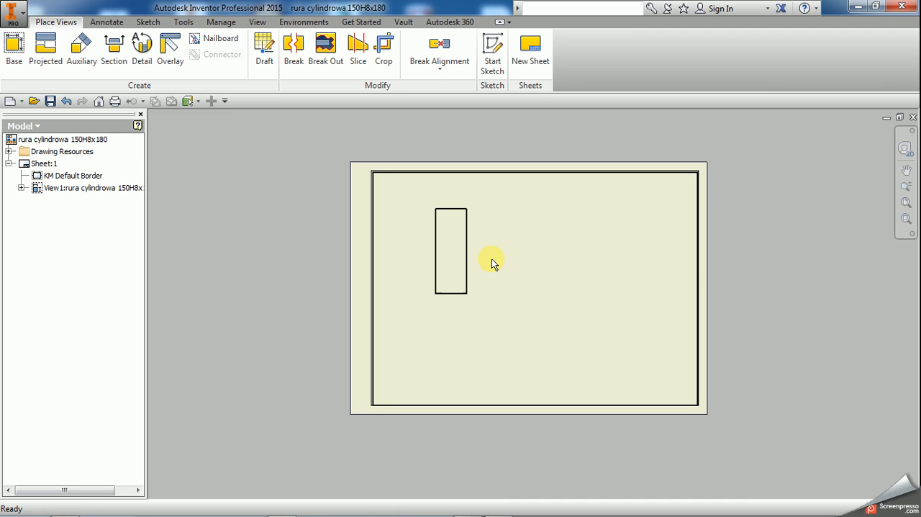
pyautogui.moveTo(588, 344)
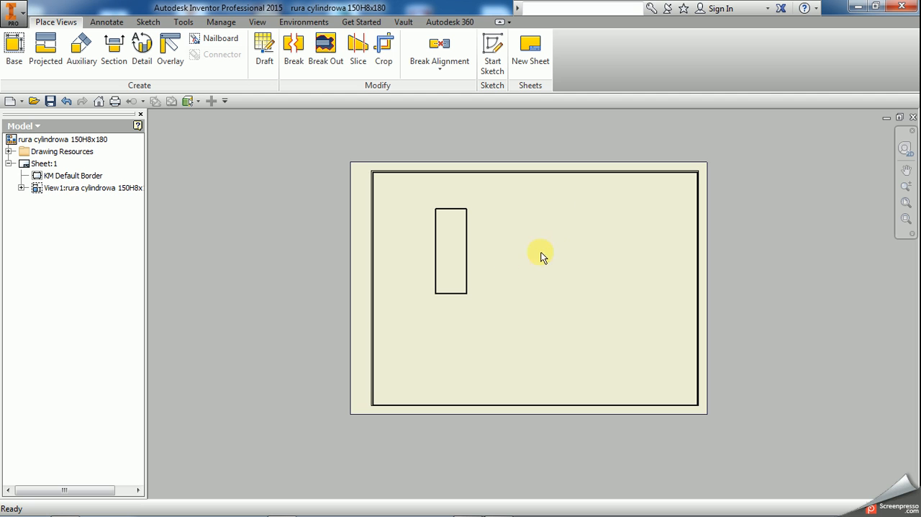
pyautogui.moveTo(496, 279)
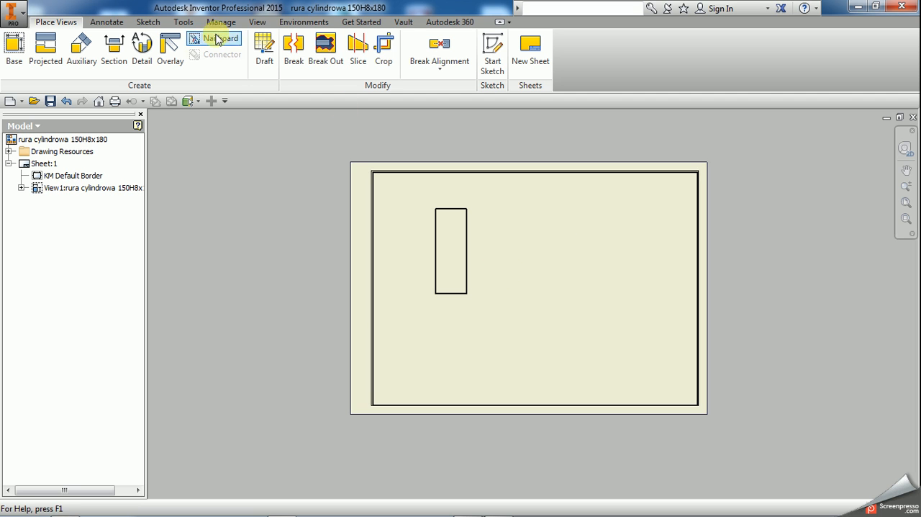
# In the Styles Editor, delete the KM (DIN) preset Section Hatch Angle values
pyautogui.click(221, 22)
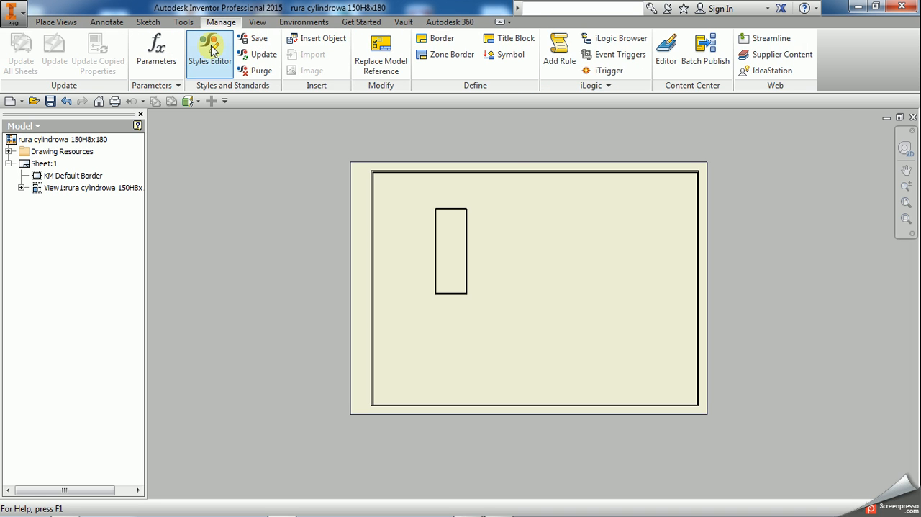
pyautogui.click(210, 49)
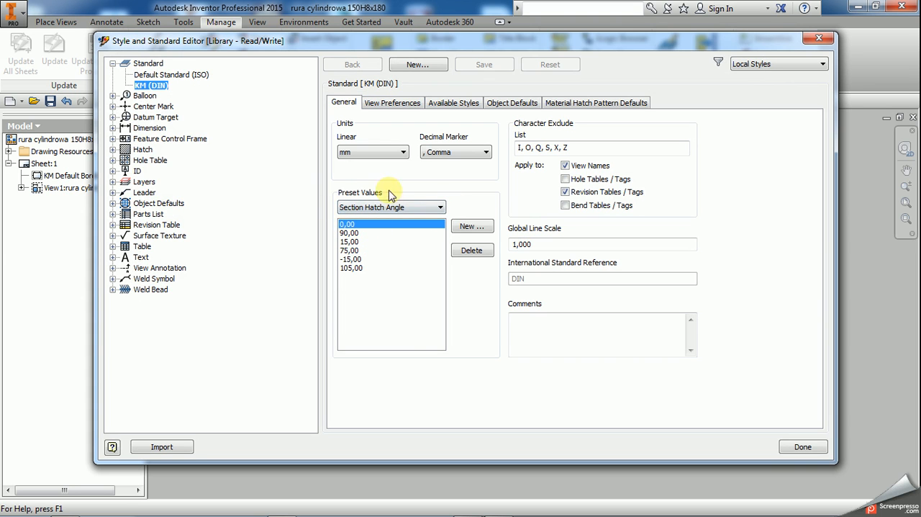
pyautogui.doubleClick(152, 85)
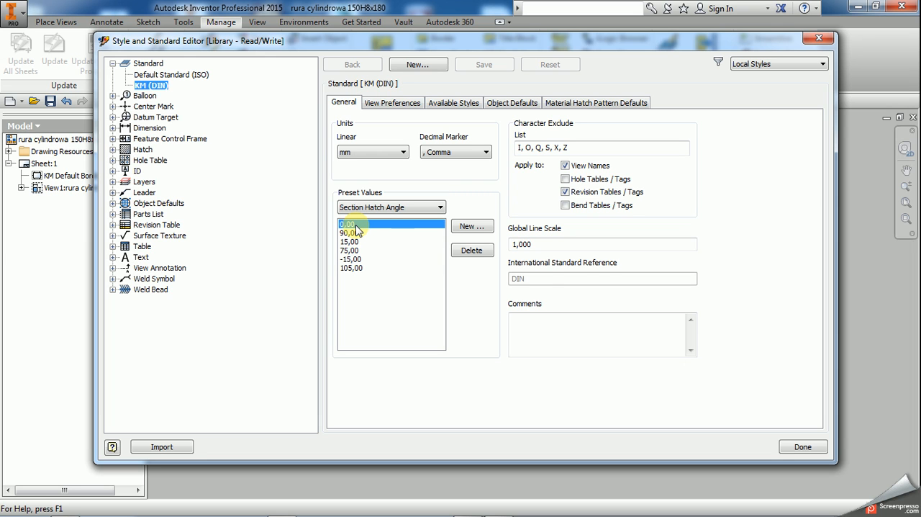
pyautogui.moveTo(472, 250)
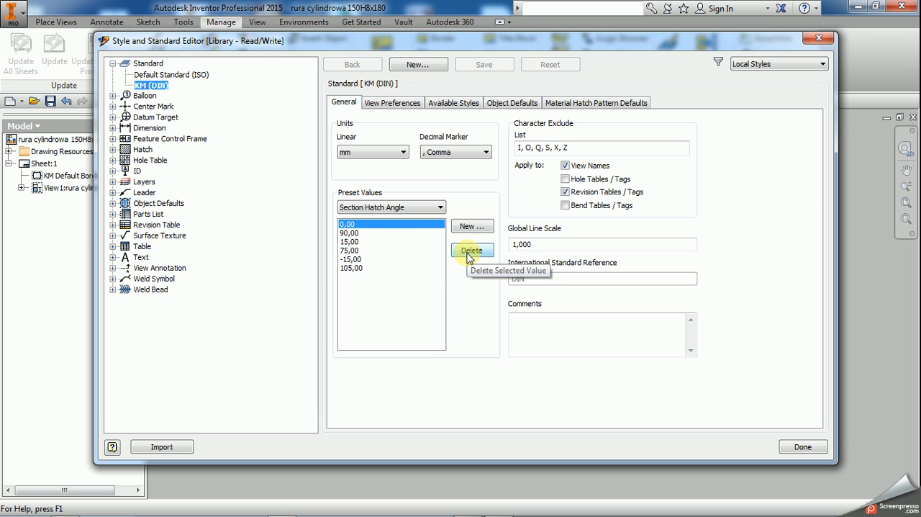
pyautogui.click(473, 250)
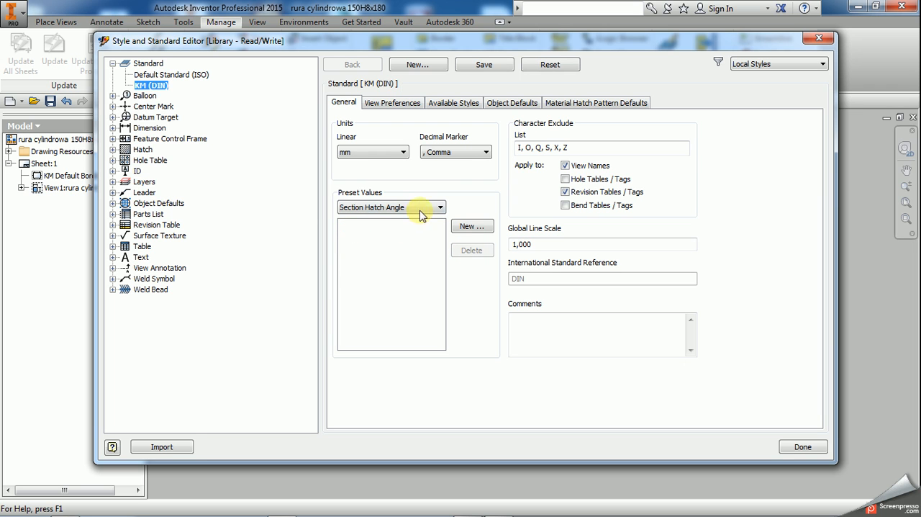
pyautogui.moveTo(317, 253)
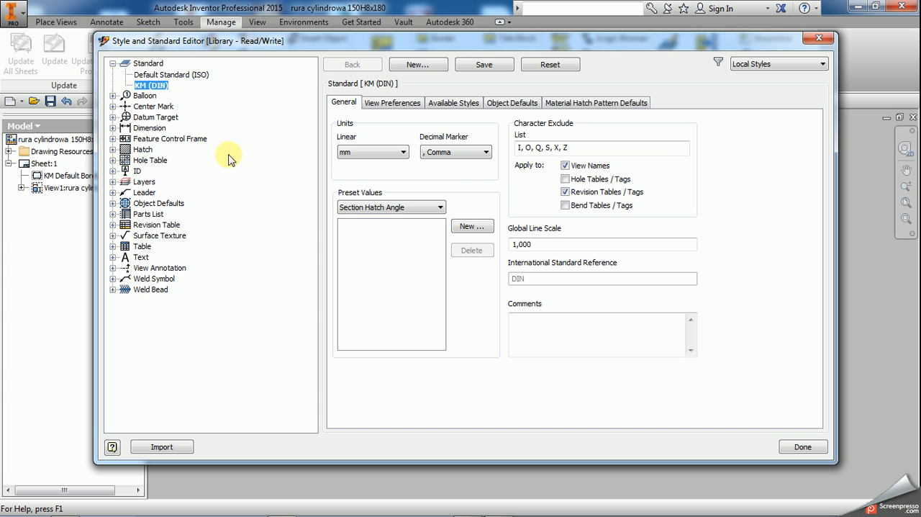
pyautogui.moveTo(380, 224)
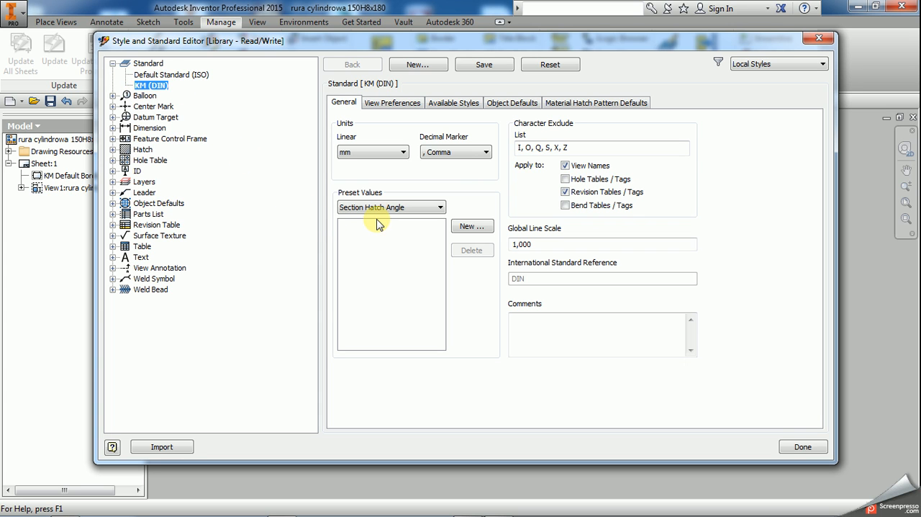
pyautogui.moveTo(385, 231)
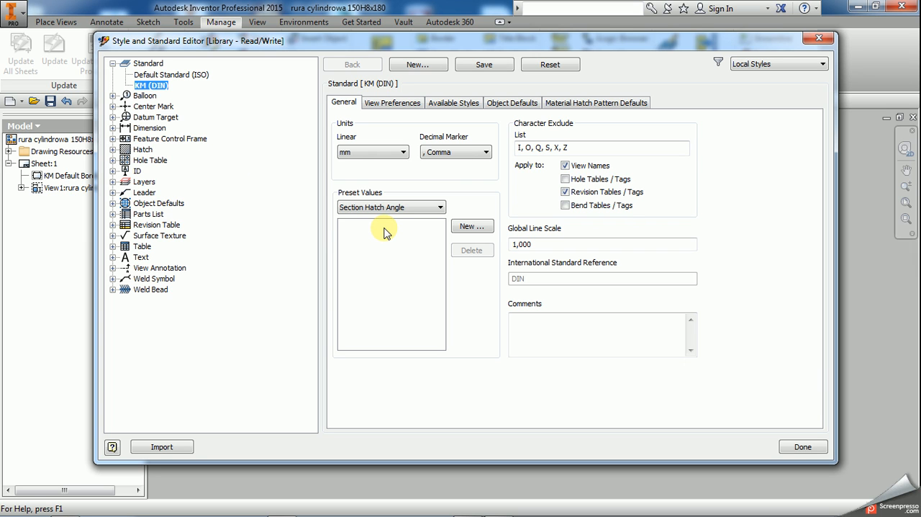
# Show Material Hatch Pattern Defaults and import materials from the tube part file
pyautogui.click(596, 102)
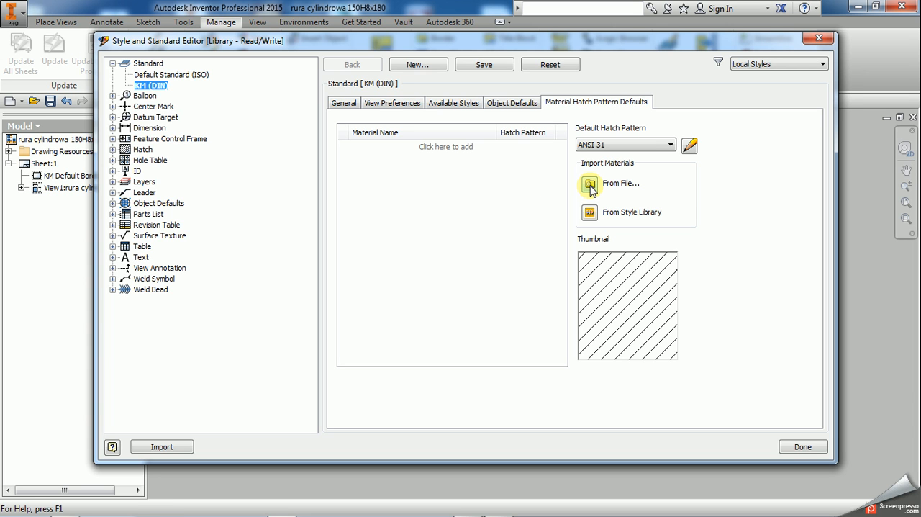
pyautogui.click(590, 185)
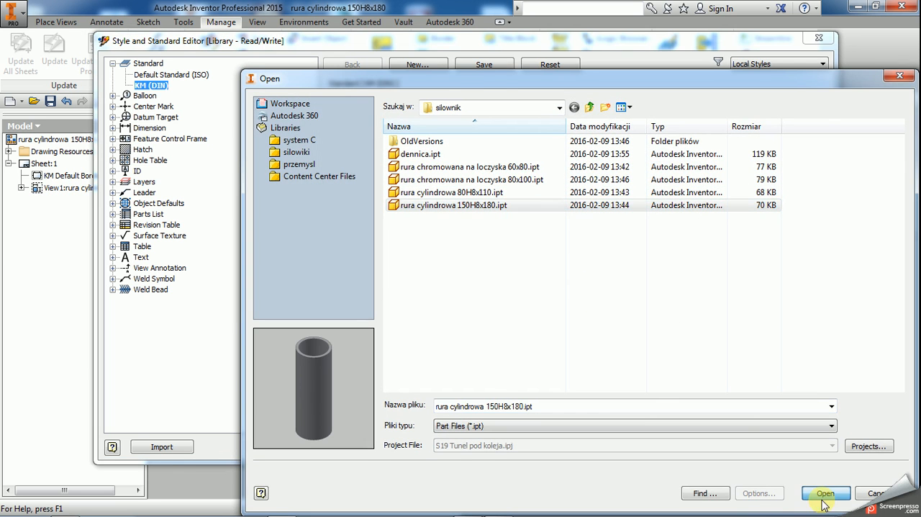
pyautogui.click(824, 492)
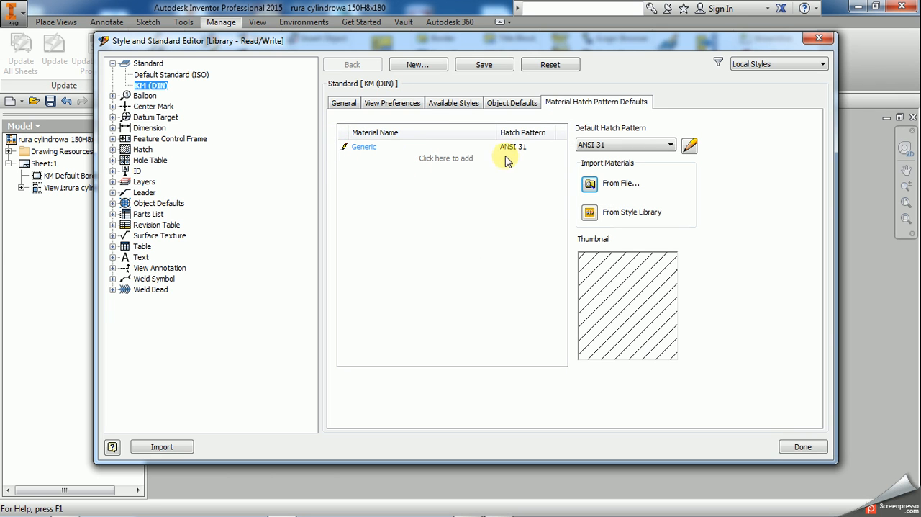
# Load KM_steel from its .pat file and assign it as Generic material's hatch pattern
pyautogui.click(547, 149)
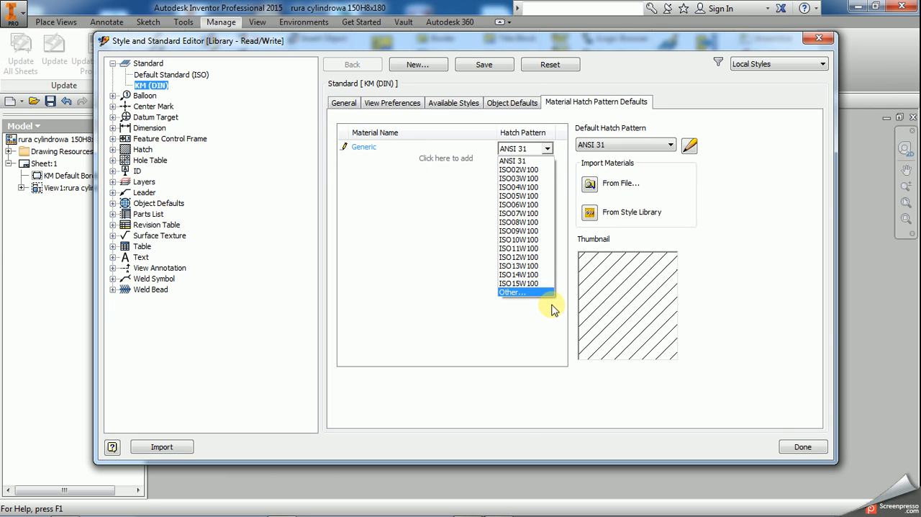
pyautogui.click(512, 292)
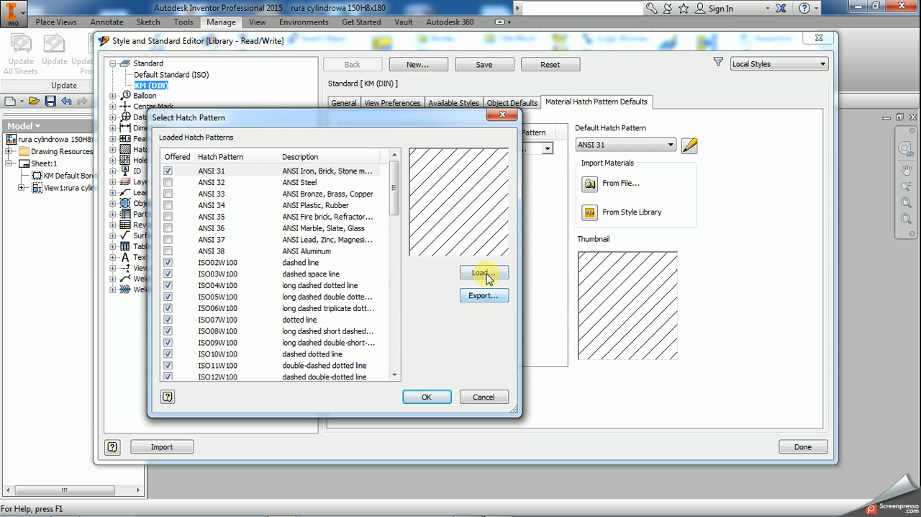
pyautogui.click(482, 273)
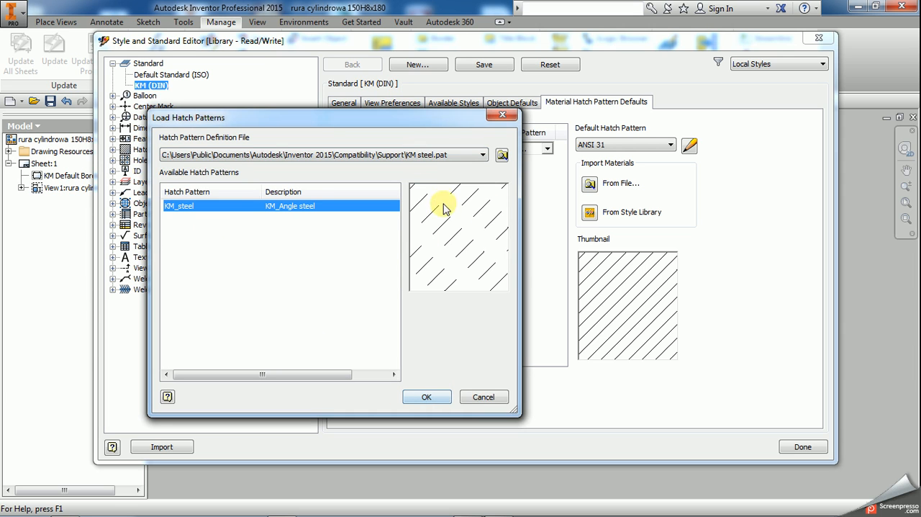
pyautogui.moveTo(410, 272)
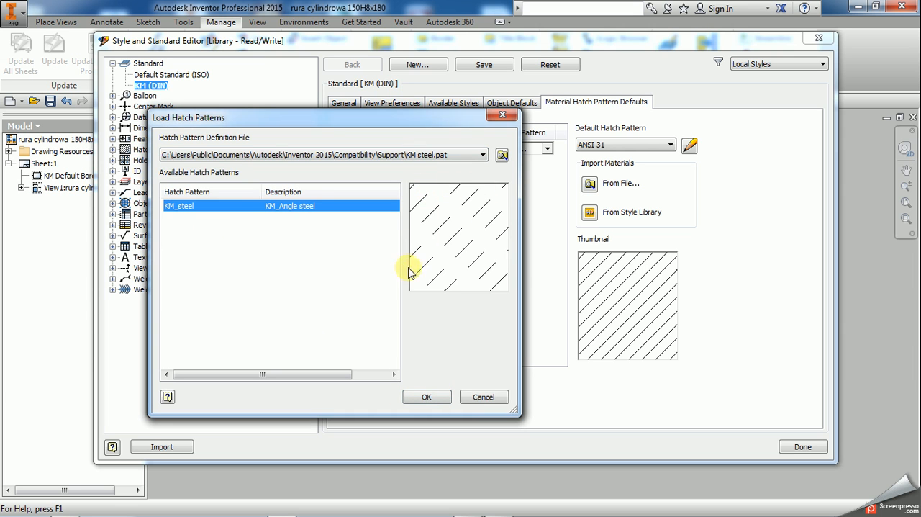
pyautogui.moveTo(403, 289)
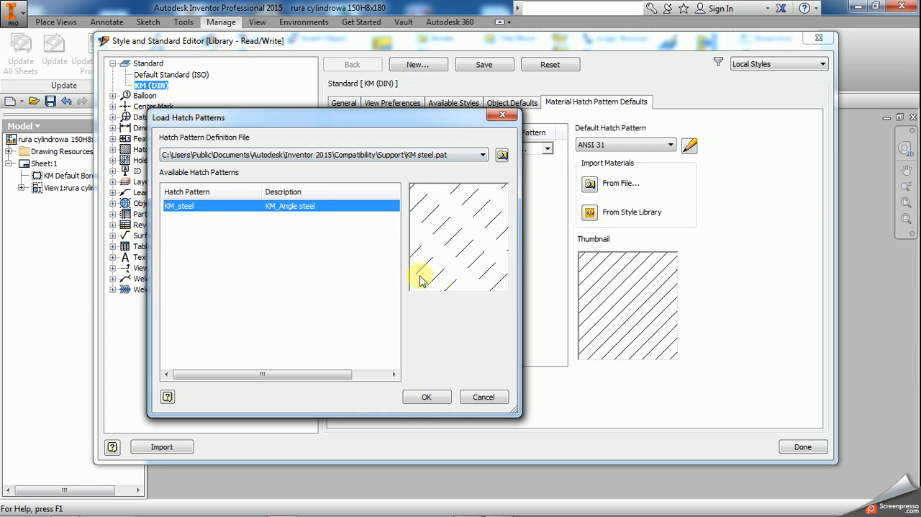
pyautogui.moveTo(447, 245)
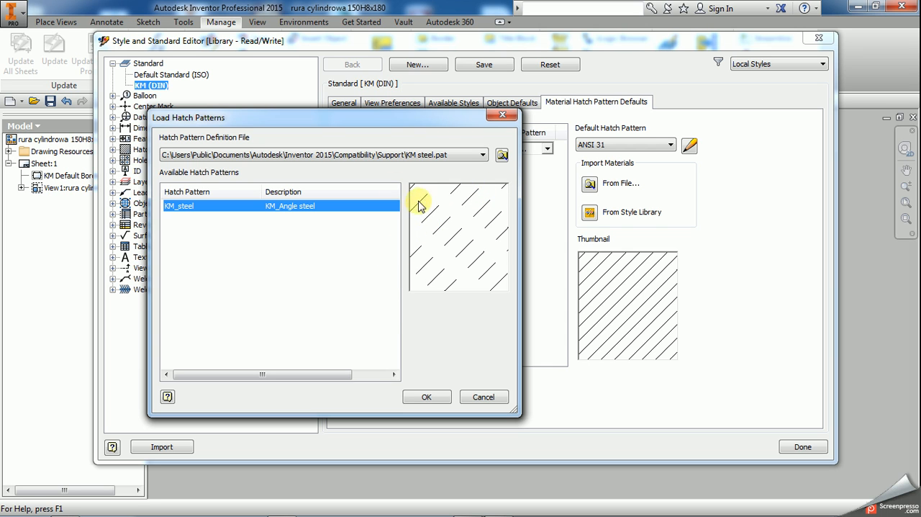
pyautogui.moveTo(420, 243)
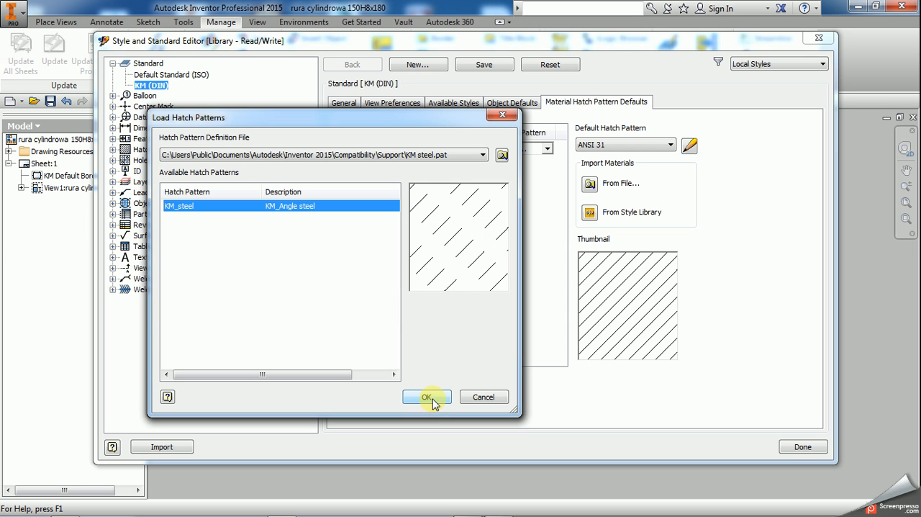
pyautogui.moveTo(501, 202)
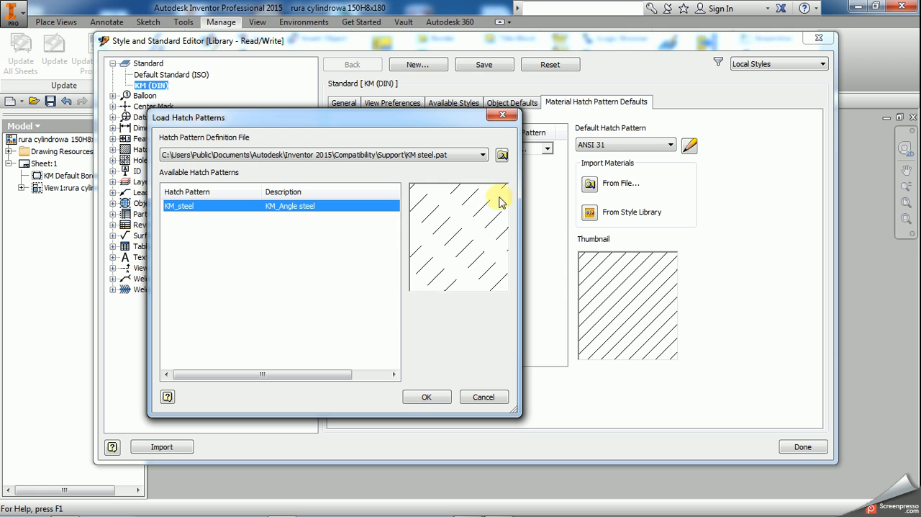
pyautogui.moveTo(477, 273)
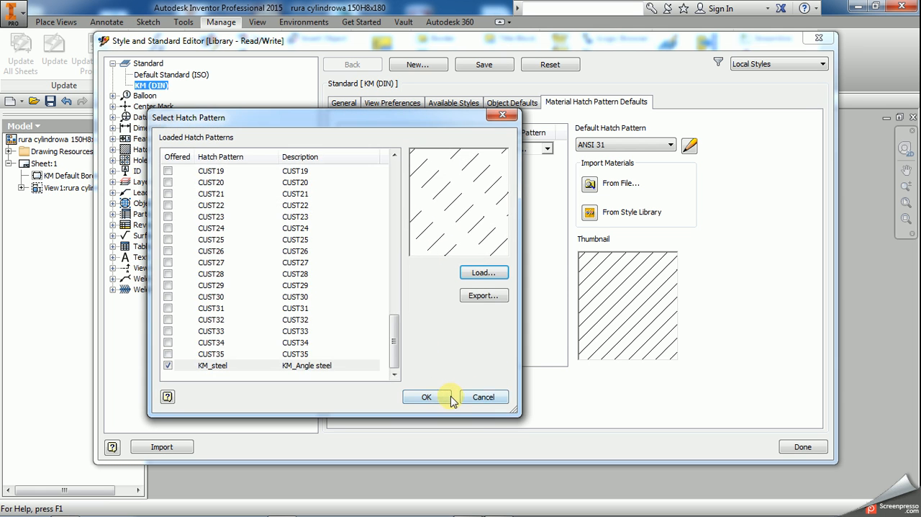
pyautogui.click(426, 397)
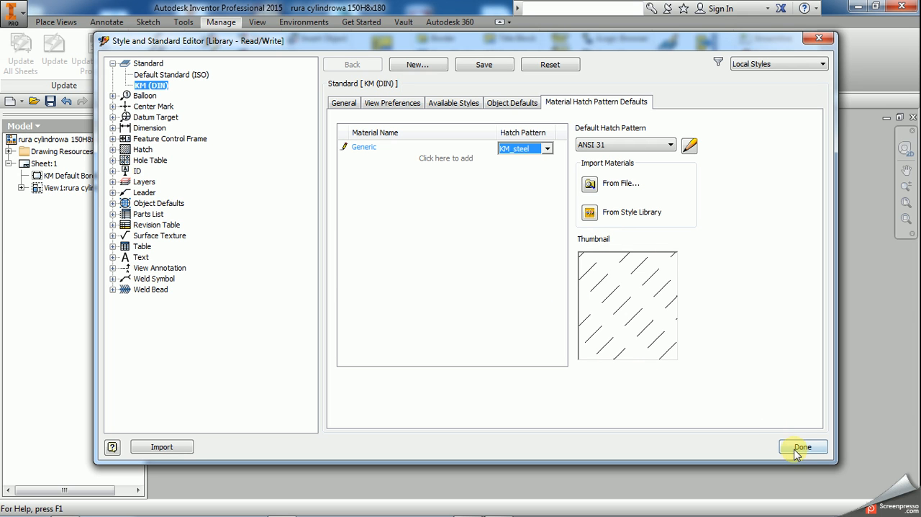
# Finish the style edits and place section view A-A of the tube at scale 1:2
pyautogui.click(804, 446)
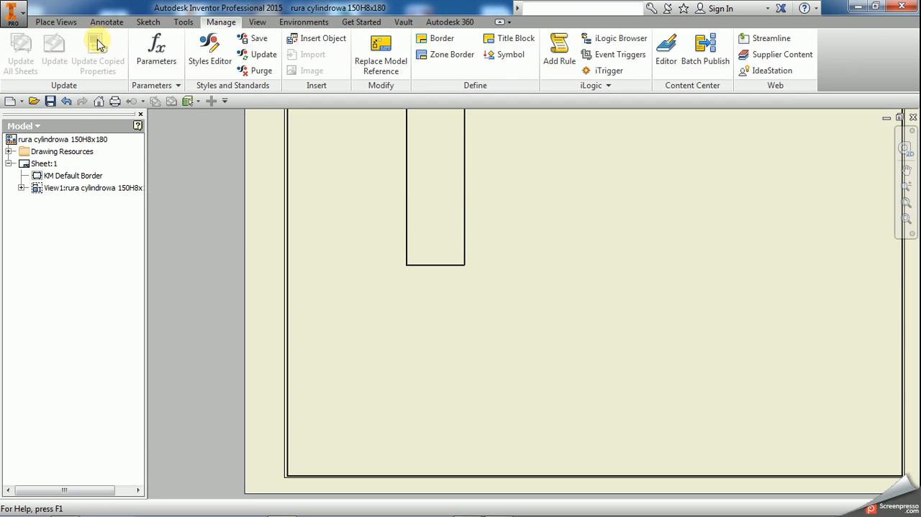
pyautogui.click(55, 22)
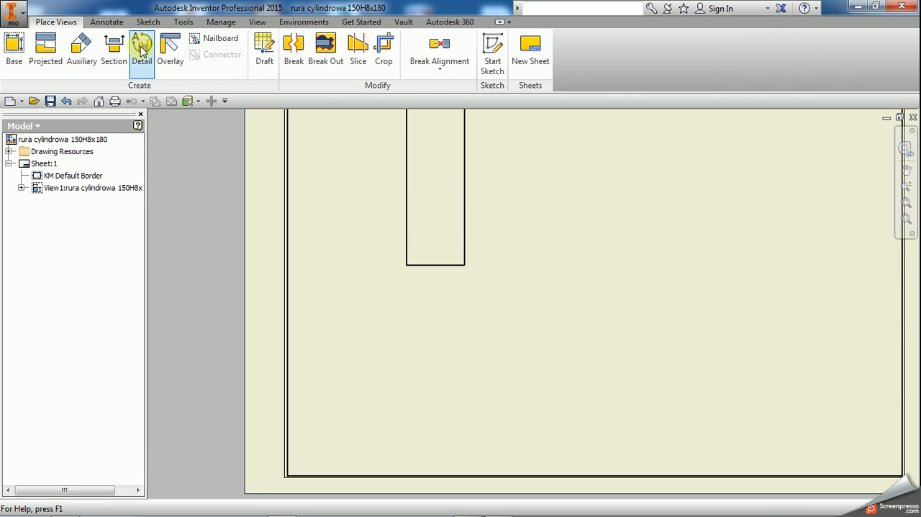
pyautogui.click(114, 46)
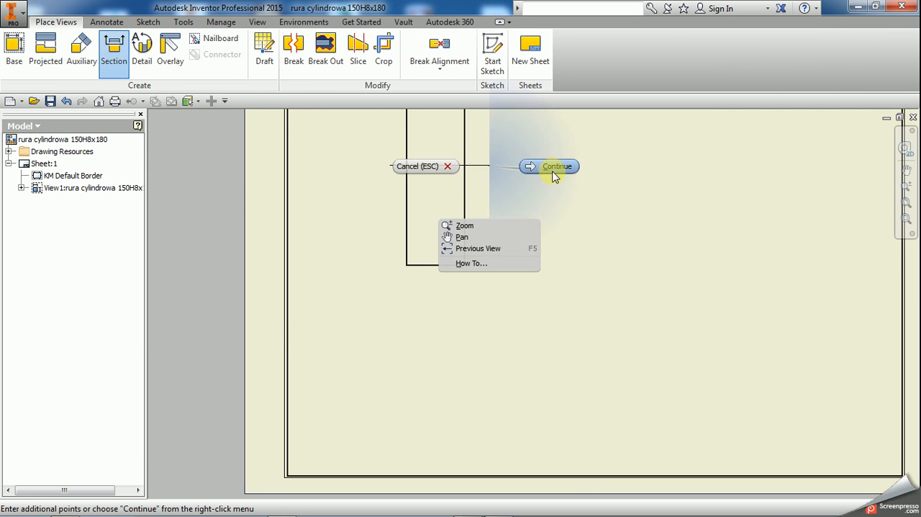
pyautogui.click(557, 167)
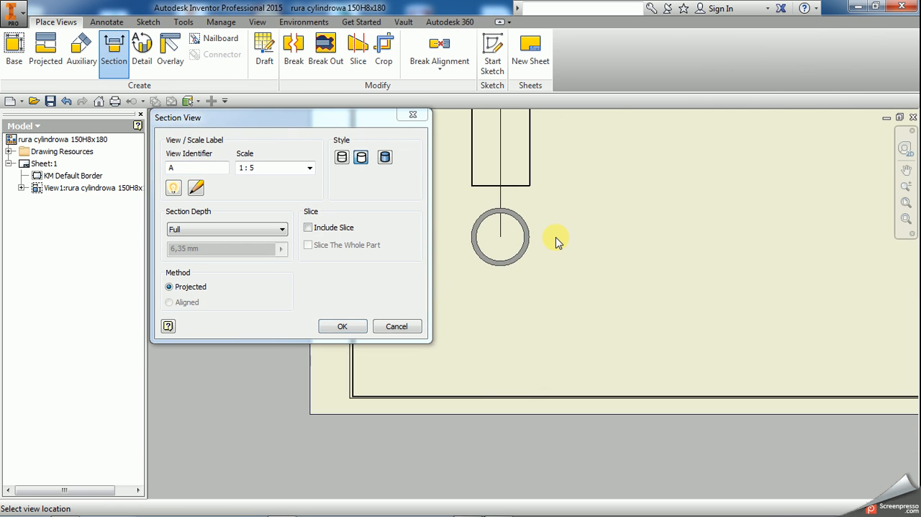
pyautogui.moveTo(550, 247)
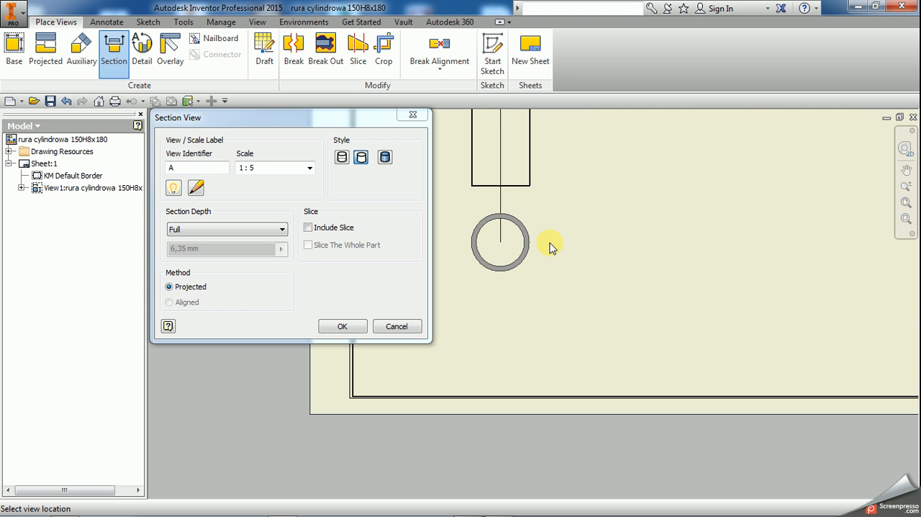
pyautogui.click(309, 167)
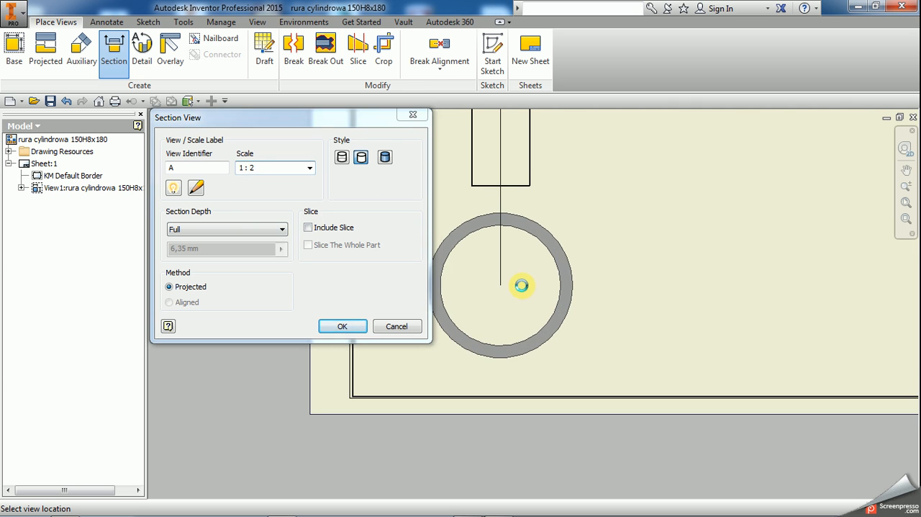
pyautogui.click(343, 326)
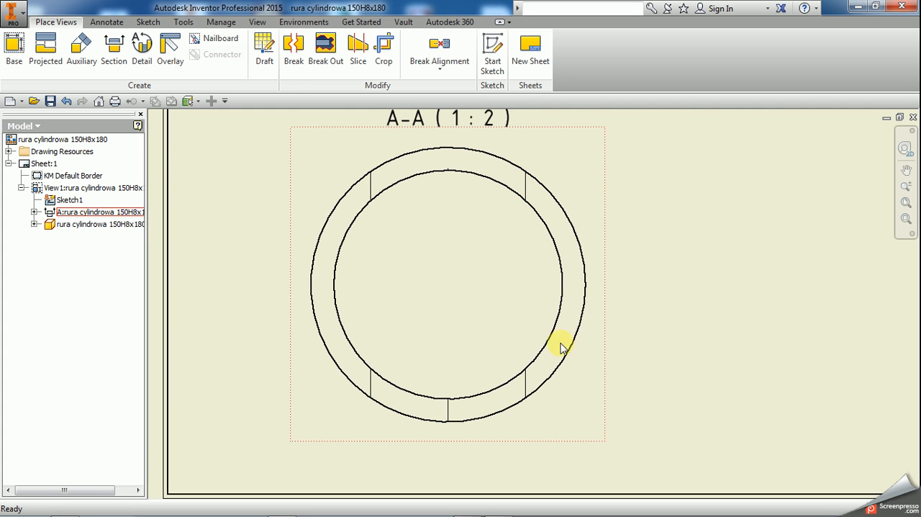
pyautogui.moveTo(518, 159)
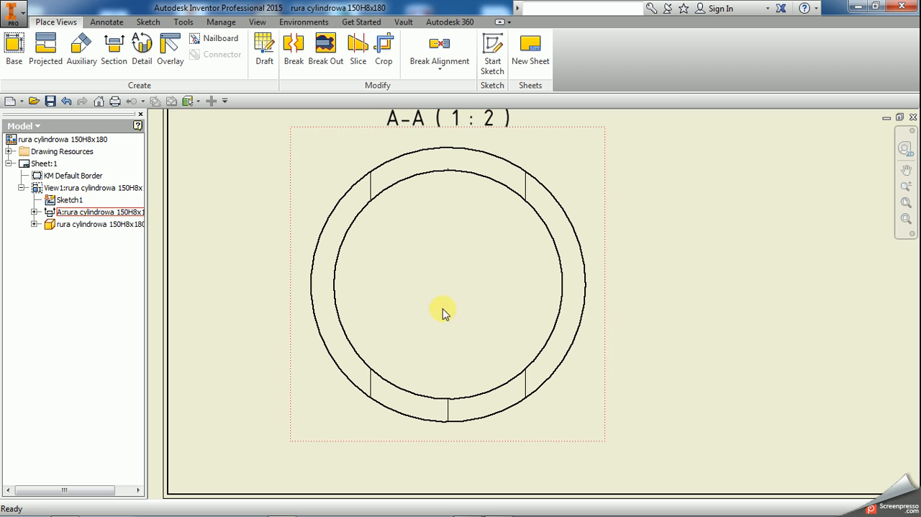
pyautogui.moveTo(452, 303)
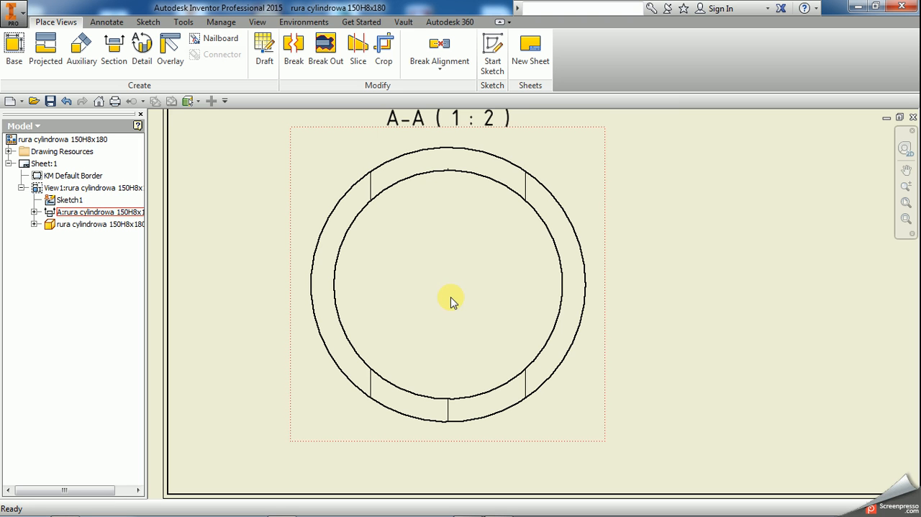
pyautogui.moveTo(430, 334)
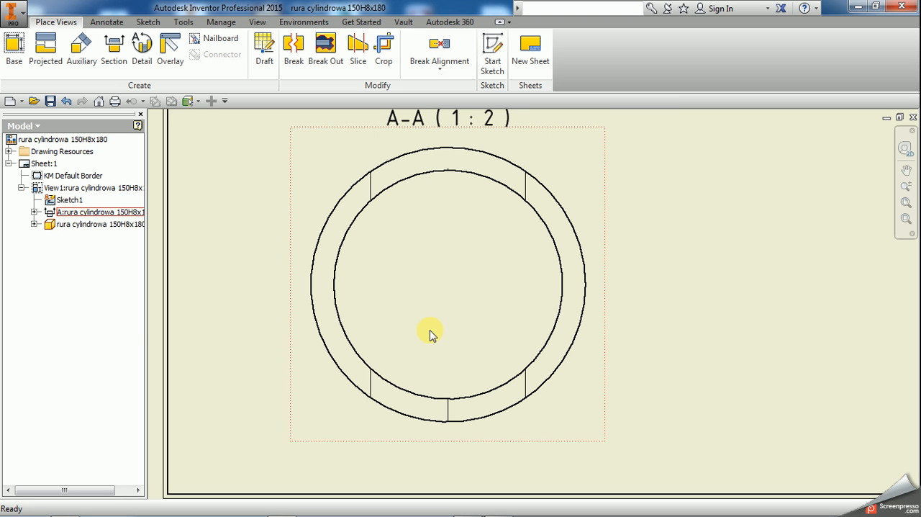
pyautogui.moveTo(429, 334); pyautogui.dragTo(642, 280)
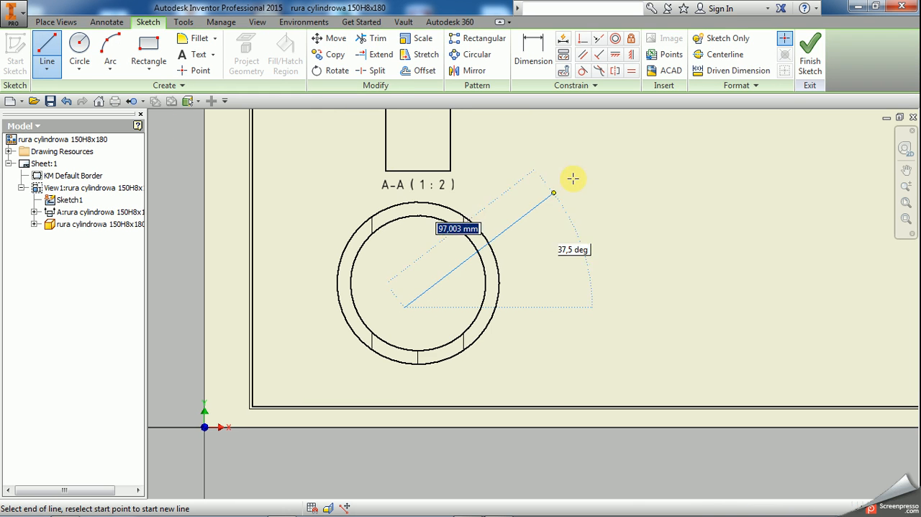
pyautogui.moveTo(609, 116)
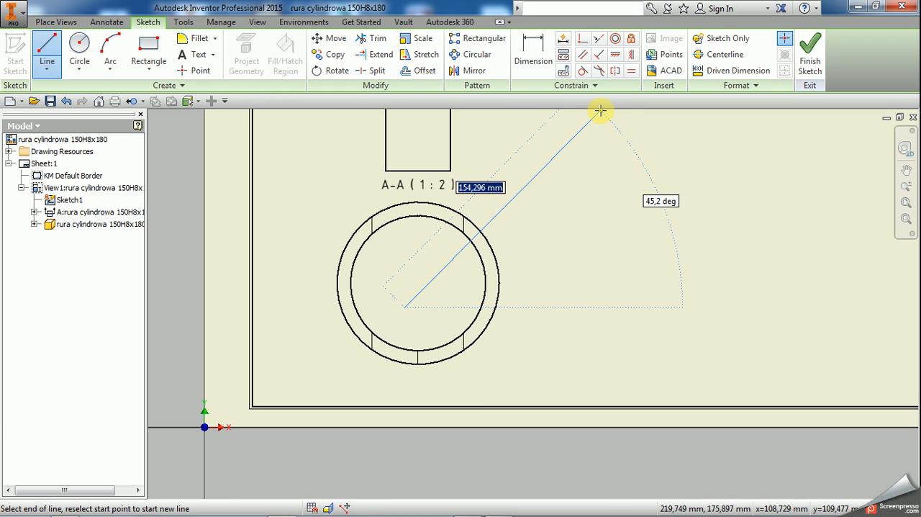
# Draw the angled line from the tube's center and a vertical line, then finish the sketch
pyautogui.click(601, 110)
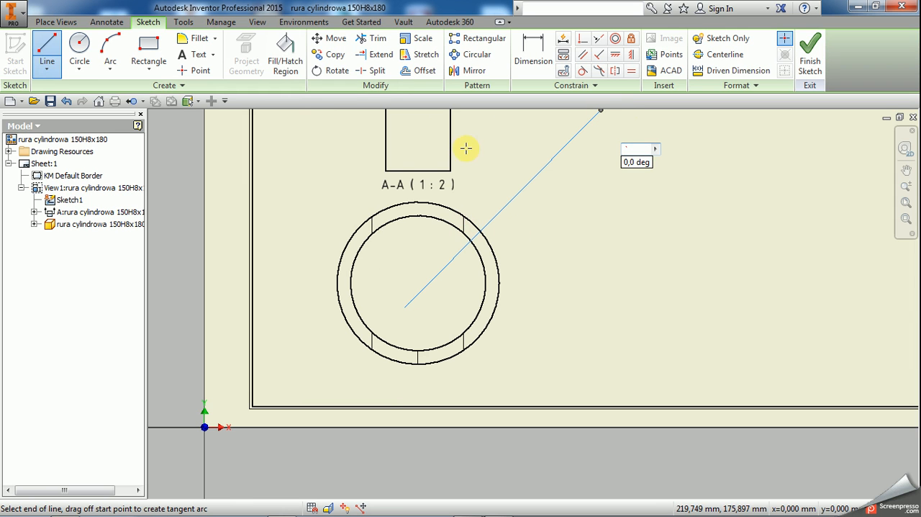
pyautogui.moveTo(415, 166)
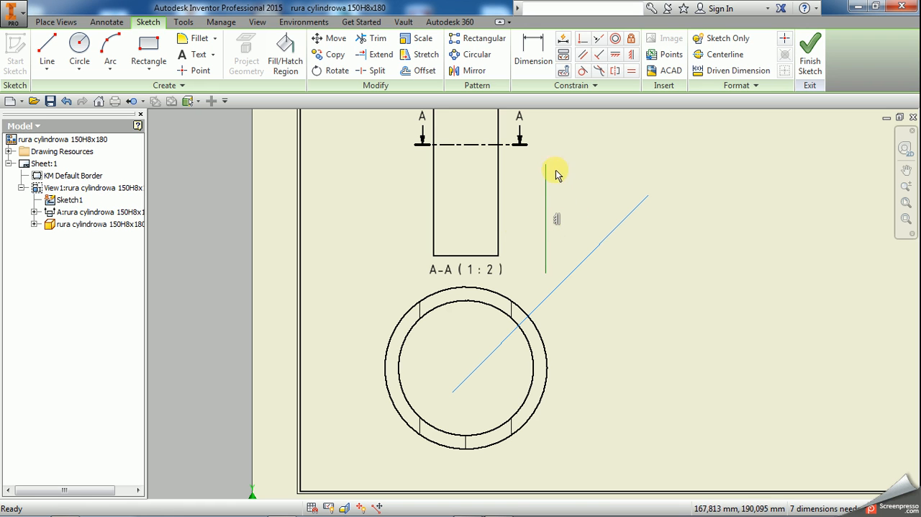
pyautogui.click(593, 258)
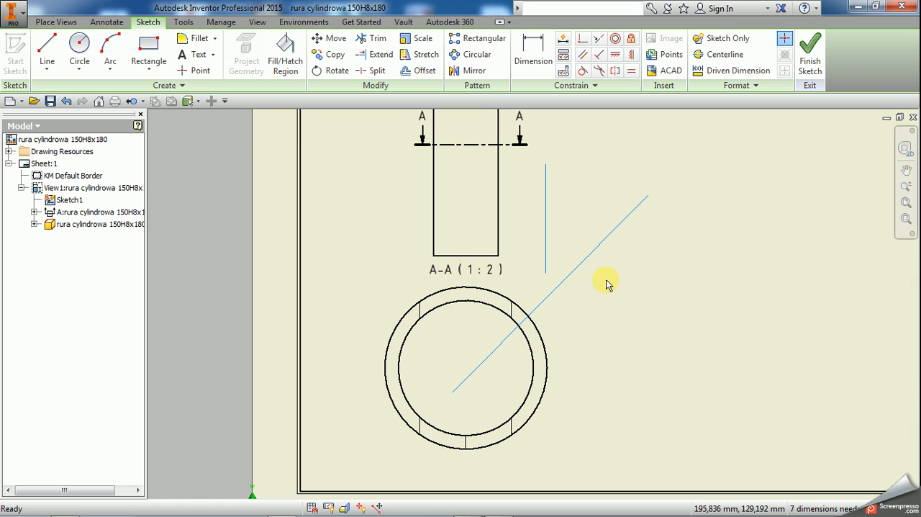
pyautogui.moveTo(613, 280)
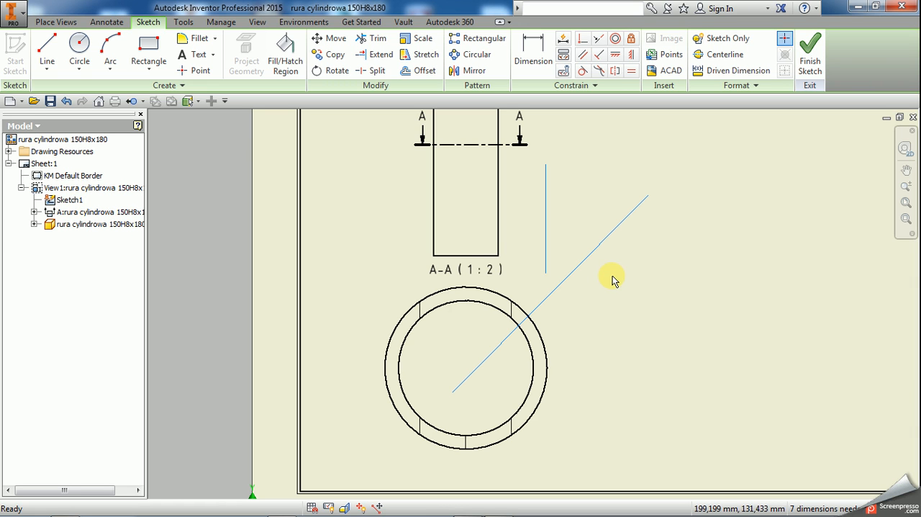
pyautogui.moveTo(610, 279)
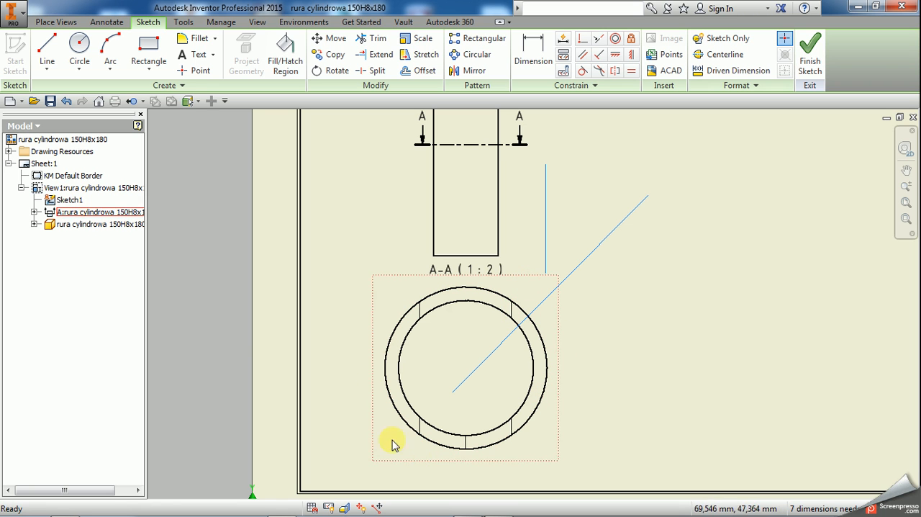
pyautogui.click(809, 52)
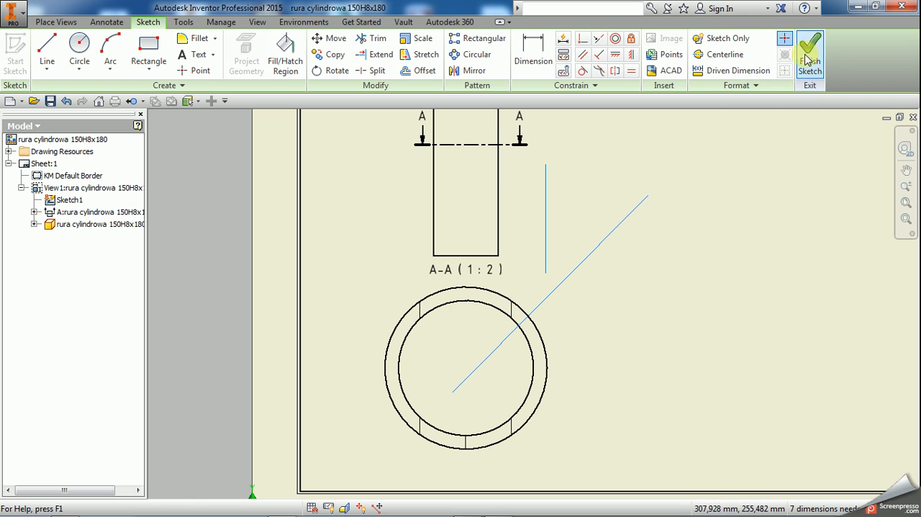
pyautogui.click(809, 50)
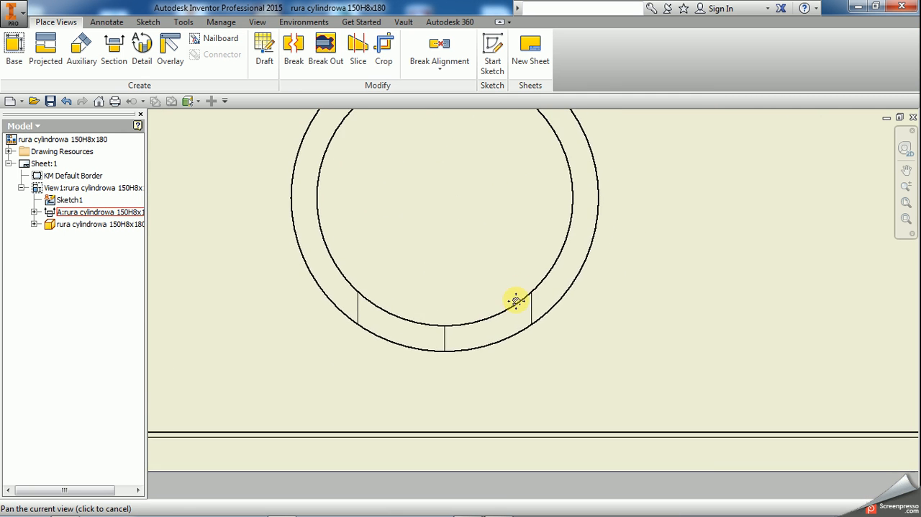
# Pan to the ring's bottom and start a new line in the ring's sketch
pyautogui.moveTo(516, 301); pyautogui.dragTo(584, 340)
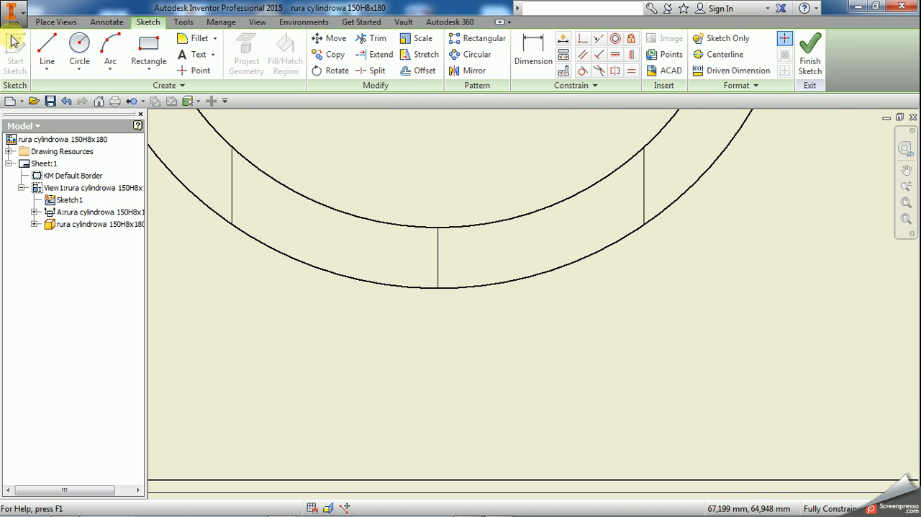
pyautogui.click(46, 46)
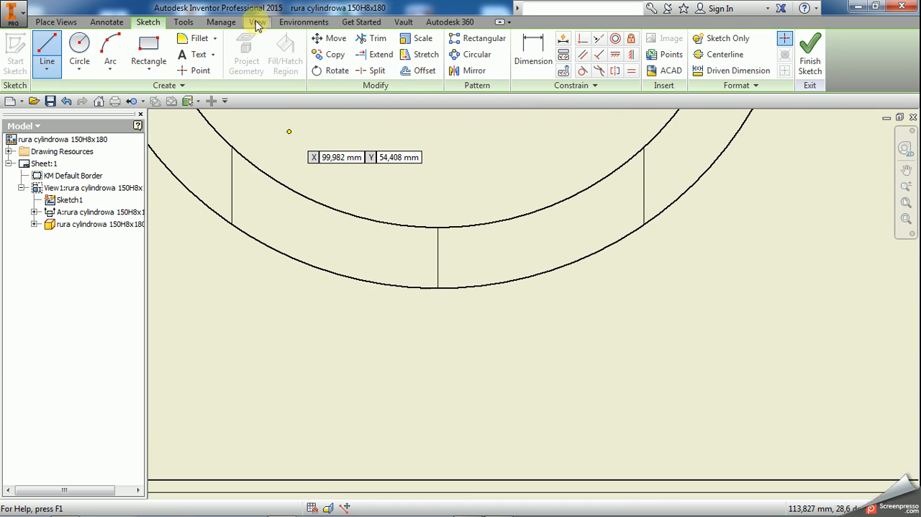
pyautogui.moveTo(410, 323)
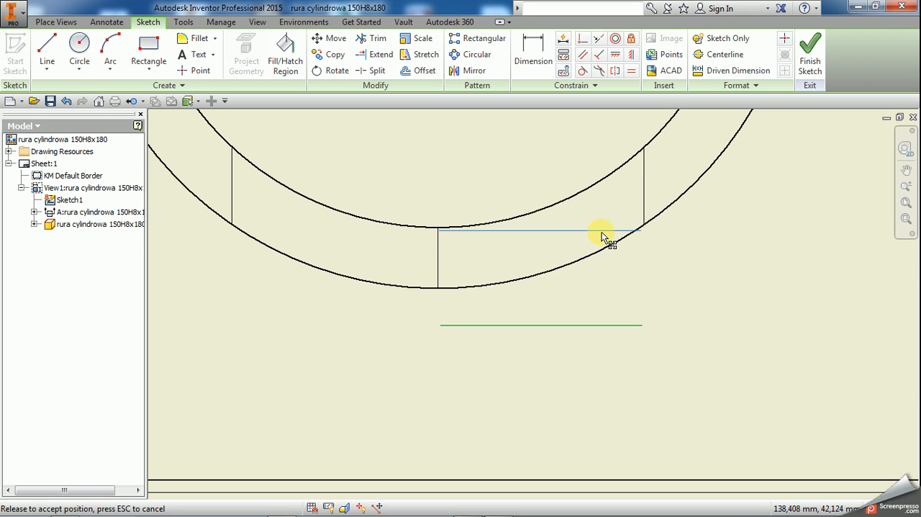
# Draw a horizontal line between the bottom short lines and dimension it 1in (25,4 mm)
pyautogui.click(601, 236)
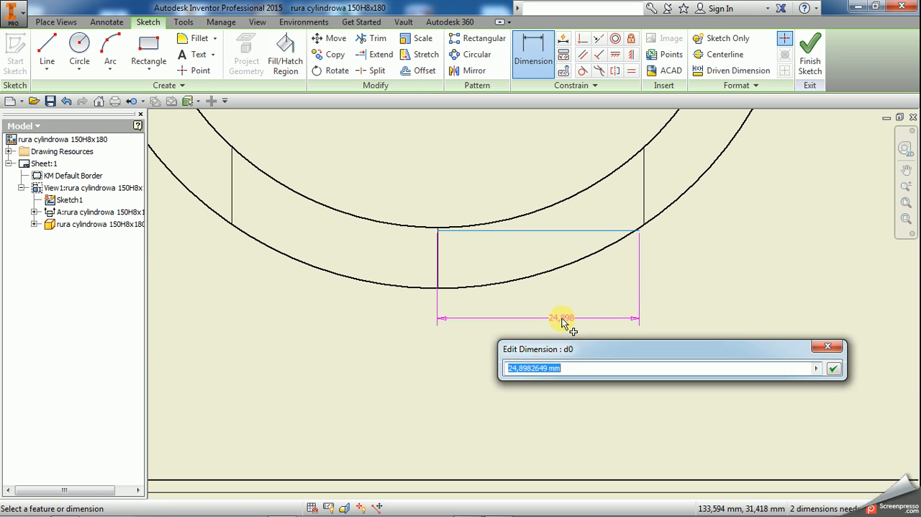
pyautogui.click(833, 369)
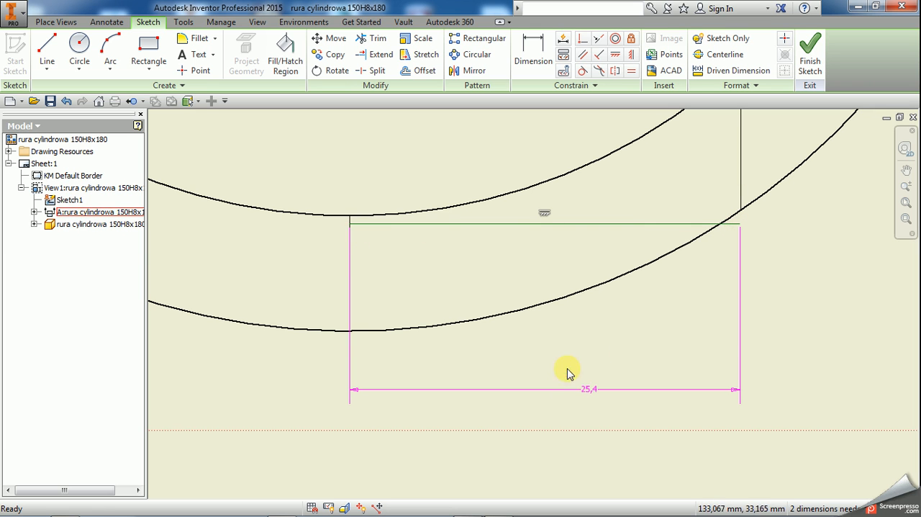
pyautogui.doubleClick(590, 389)
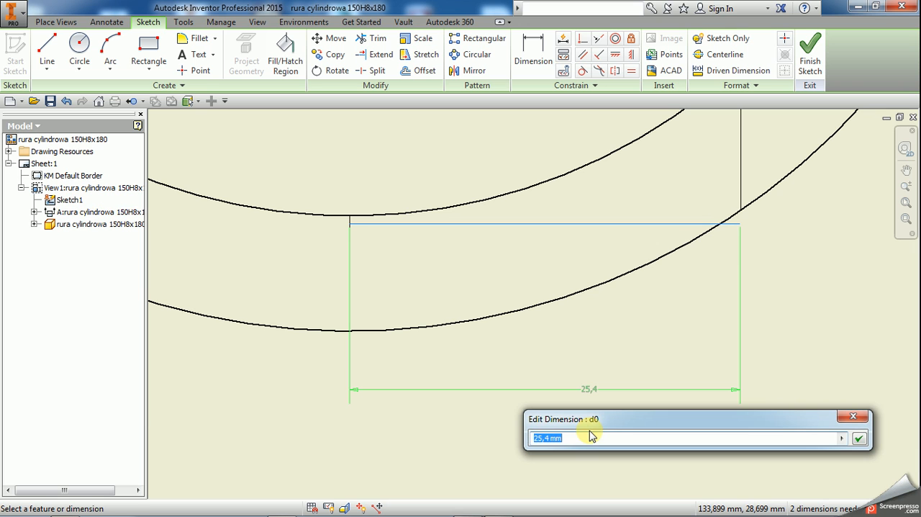
pyautogui.write('1in')
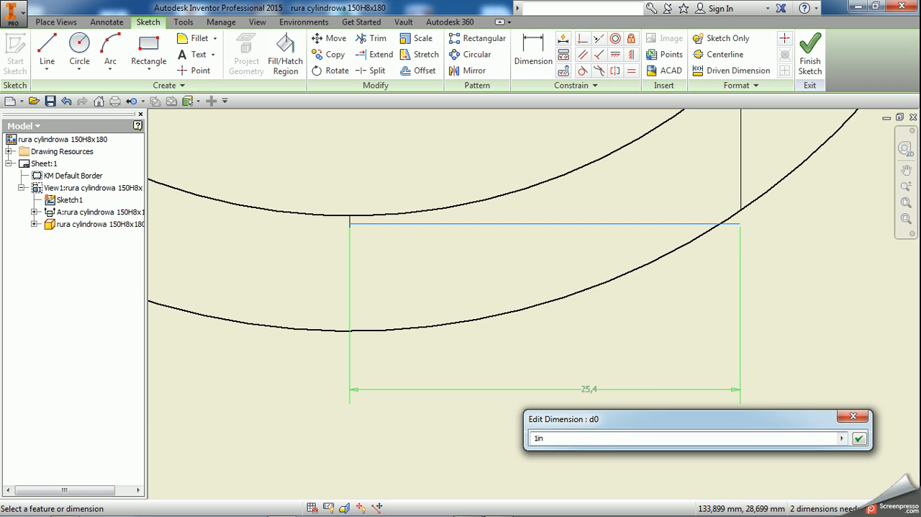
pyautogui.click(858, 438)
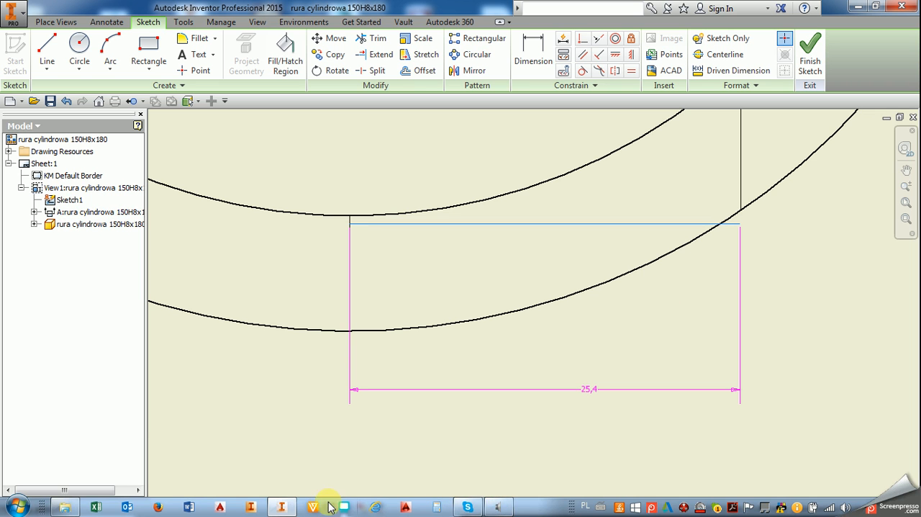
pyautogui.click(15, 506)
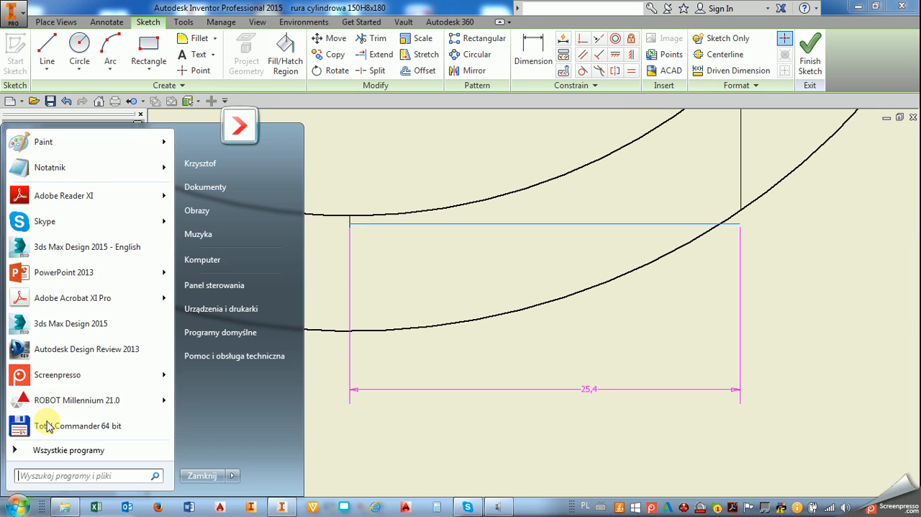
pyautogui.click(48, 167)
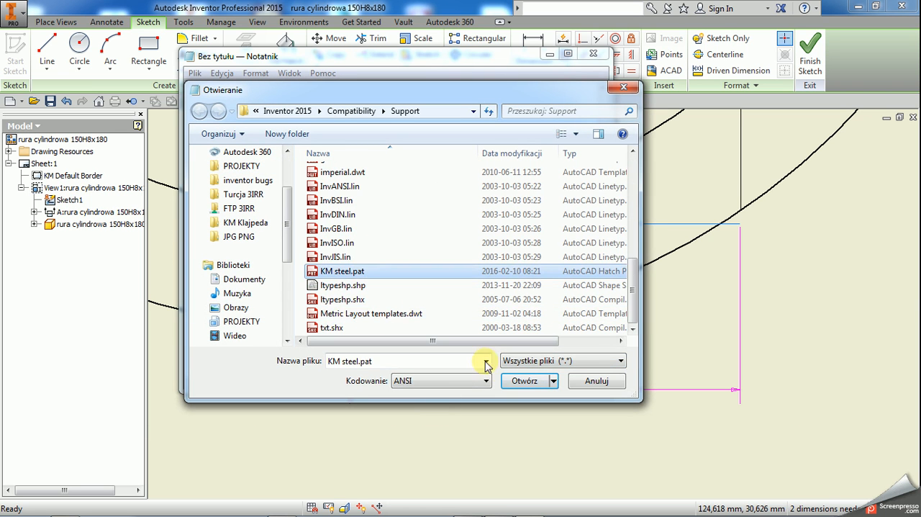
pyautogui.click(524, 380)
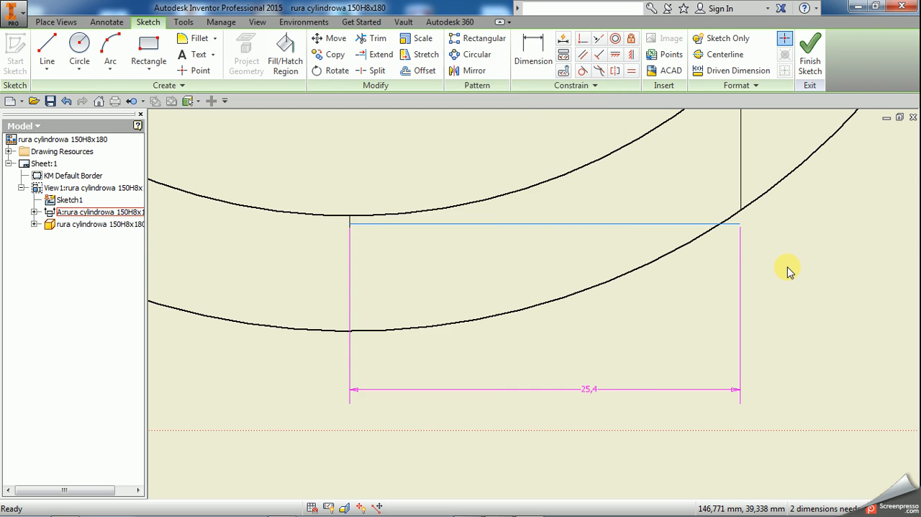
# Finish Sketch2 and select the hatch area of the ring
pyautogui.click(808, 52)
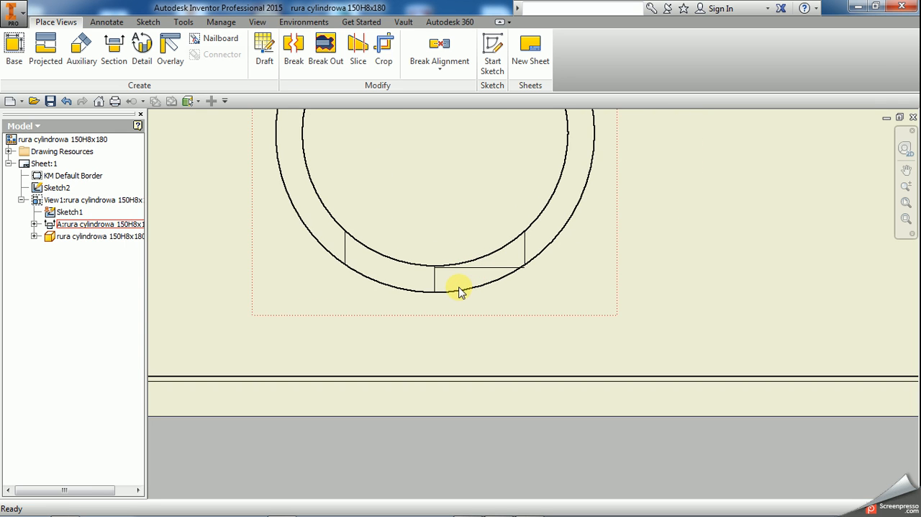
pyautogui.click(458, 293)
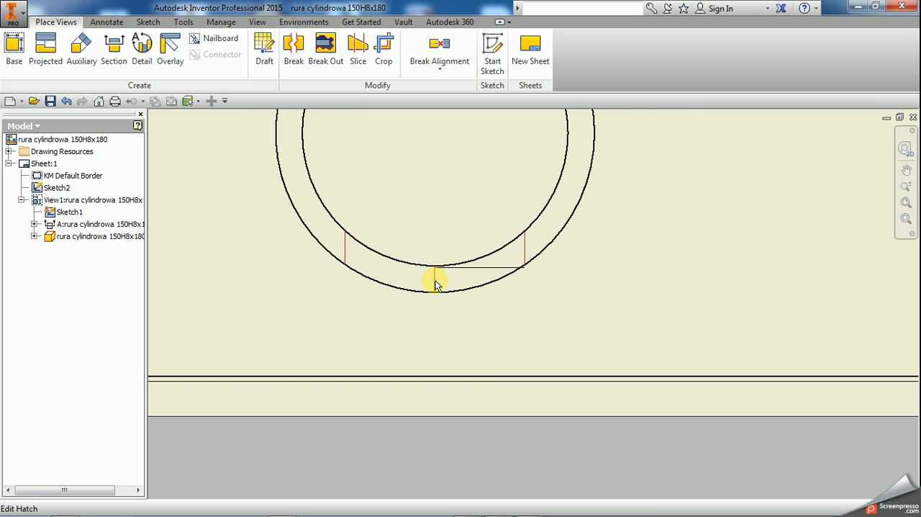
# Edit the ring's hatch to angle 0 and scale 1/25,4 and apply it
pyautogui.rightClick(435, 281)
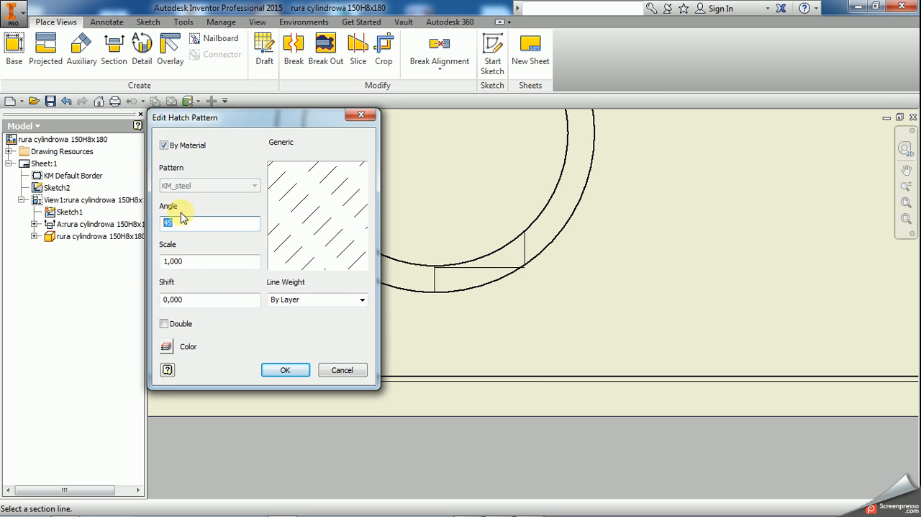
pyautogui.moveTo(192, 239)
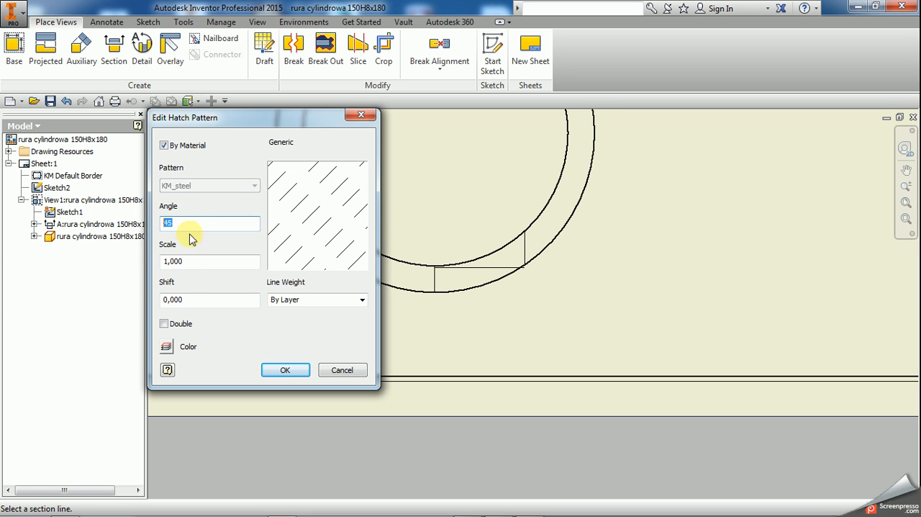
pyautogui.write('0')
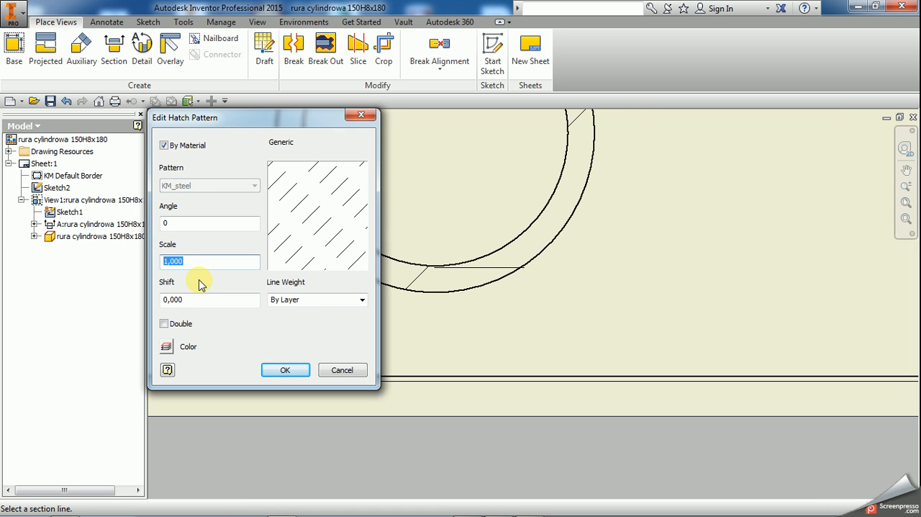
pyautogui.write('1')
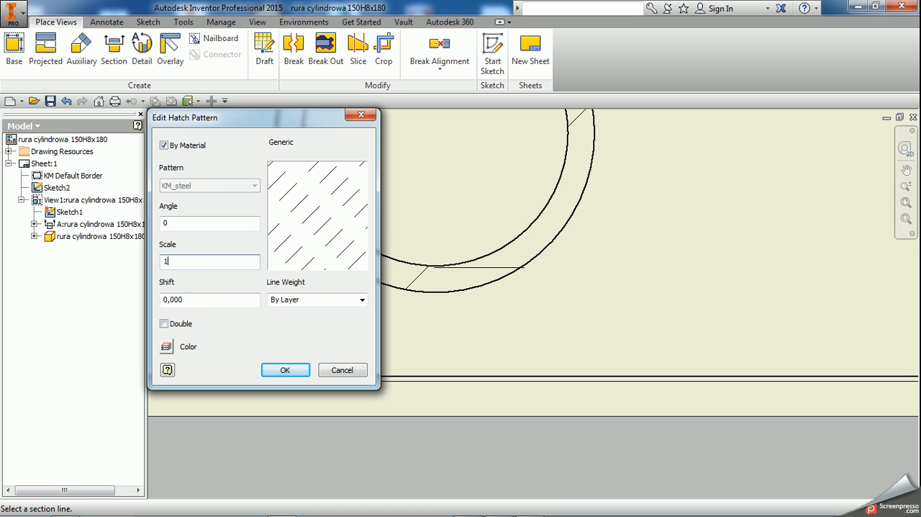
pyautogui.write('/25,4')
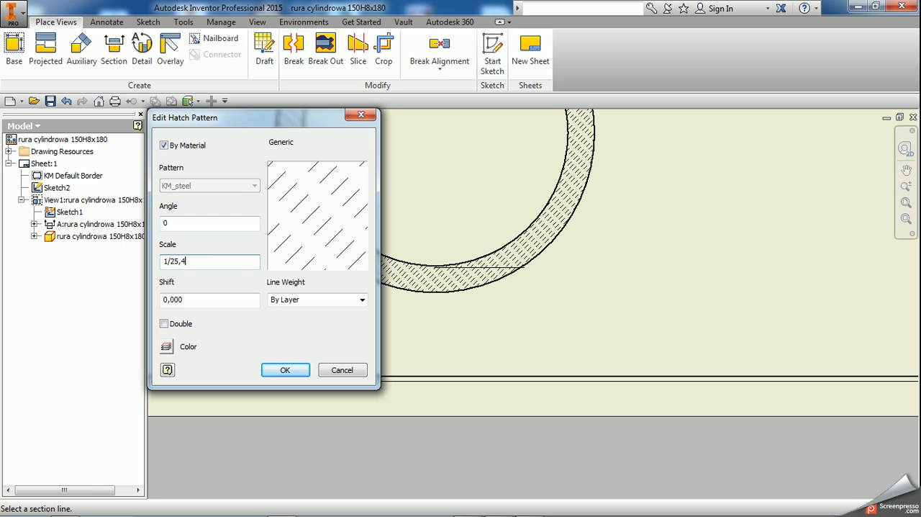
pyautogui.click(285, 368)
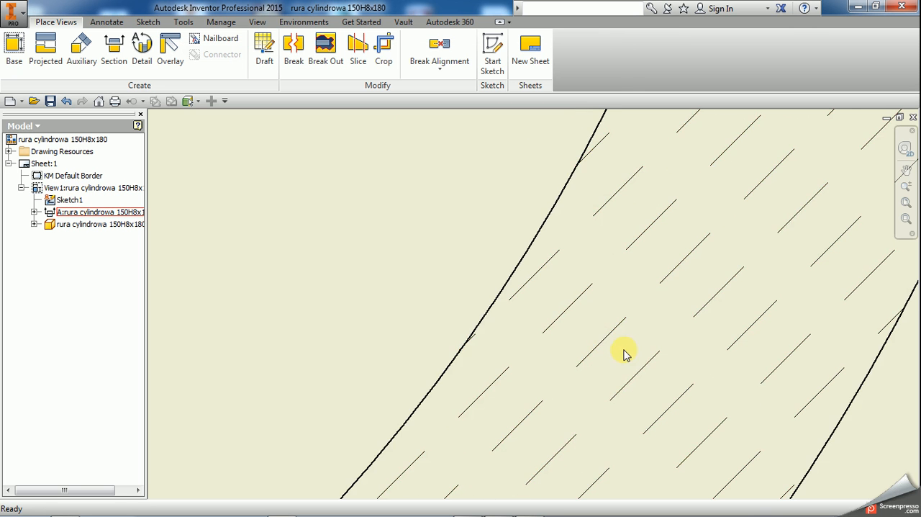
pyautogui.doubleClick(624, 347)
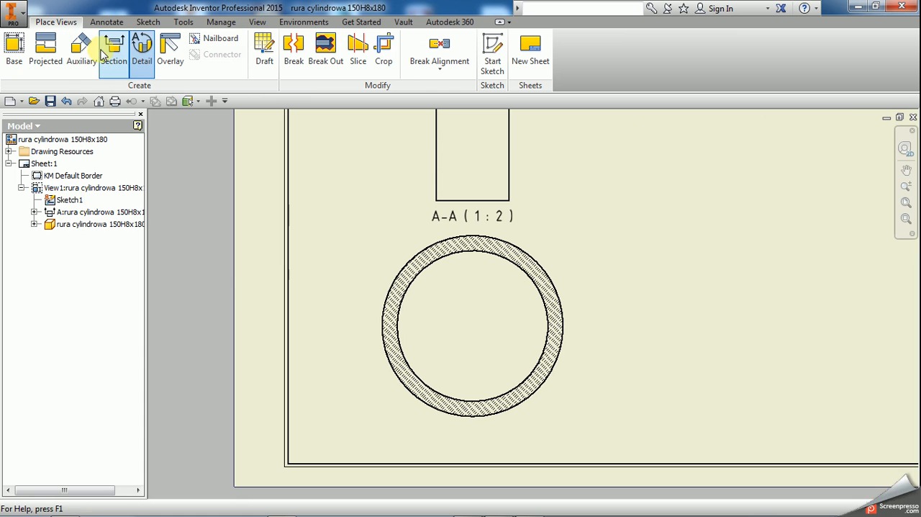
# Create section view B-B at 1:5 through the tube and position it on the sheet
pyautogui.click(114, 46)
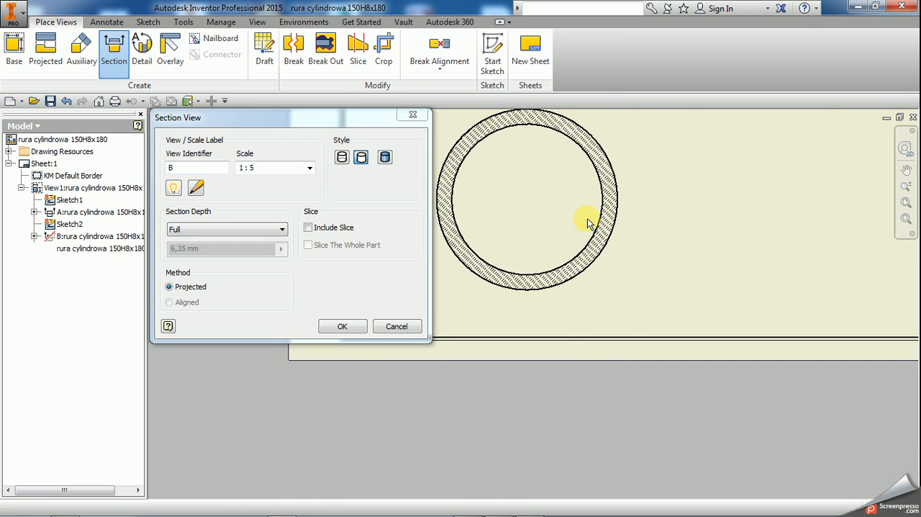
pyautogui.click(343, 325)
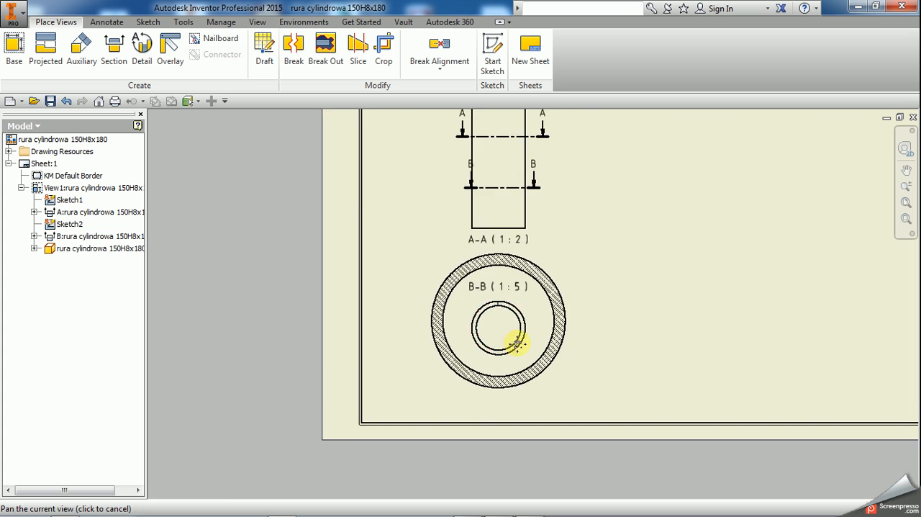
pyautogui.moveTo(517, 344); pyautogui.dragTo(684, 293)
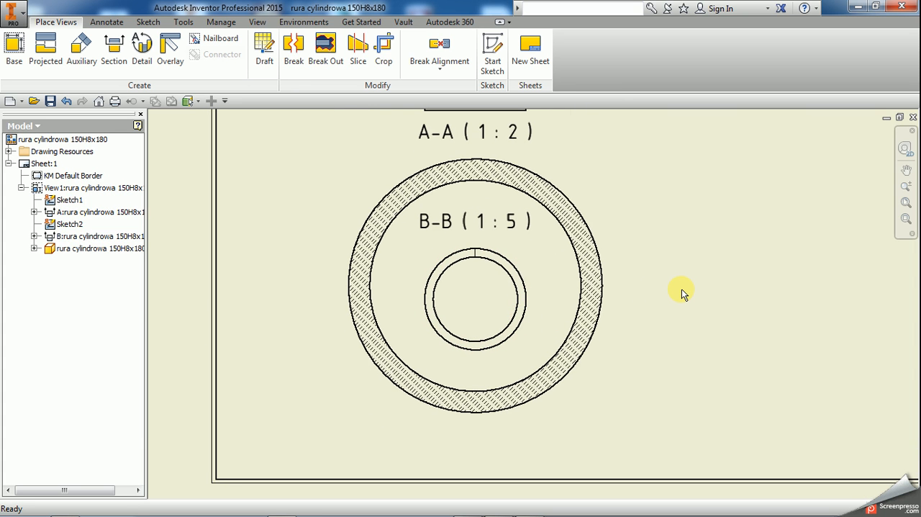